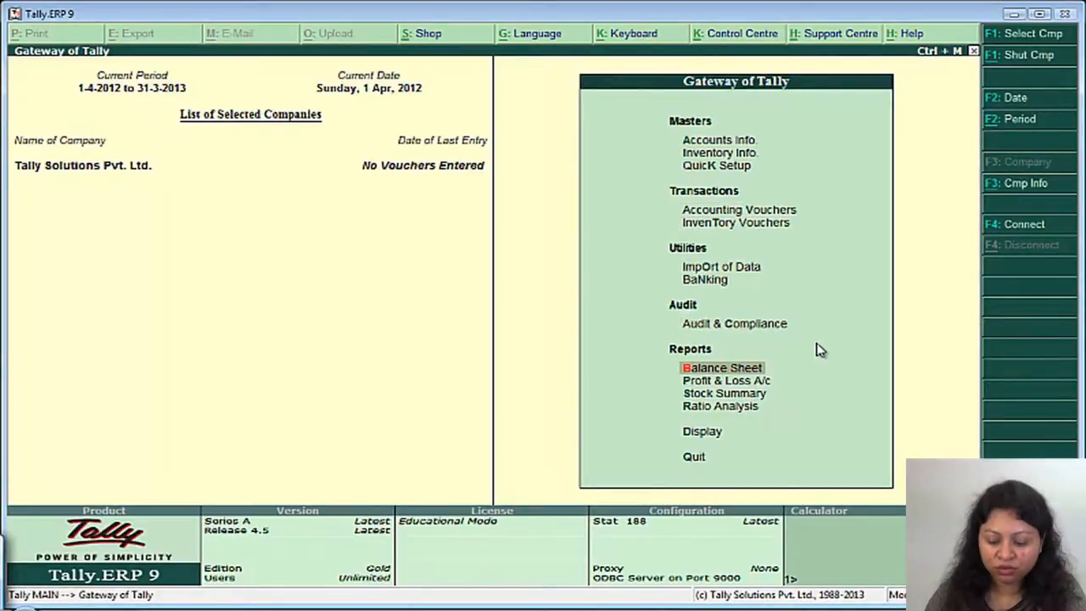
Step: Review the existing list of account groups and ledgers through Display
left_click(723, 366)
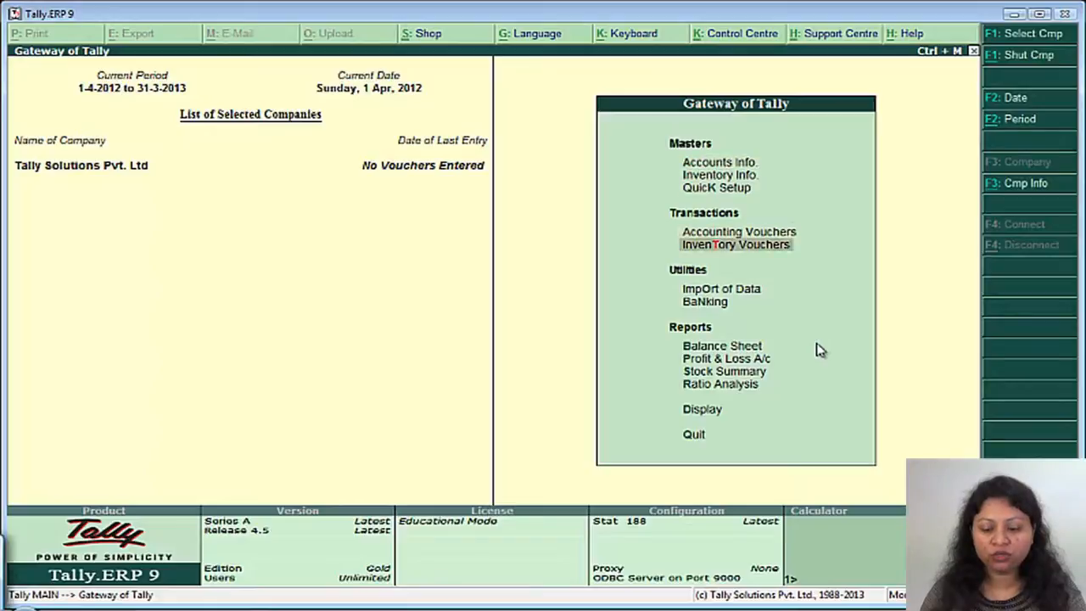
left_click(703, 408)
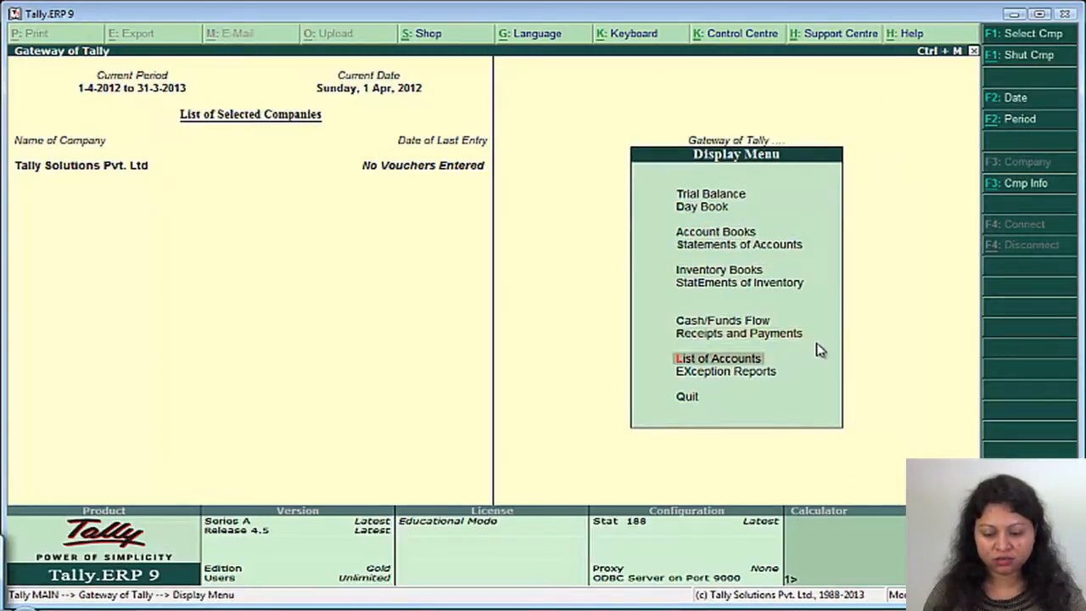
left_click(718, 358)
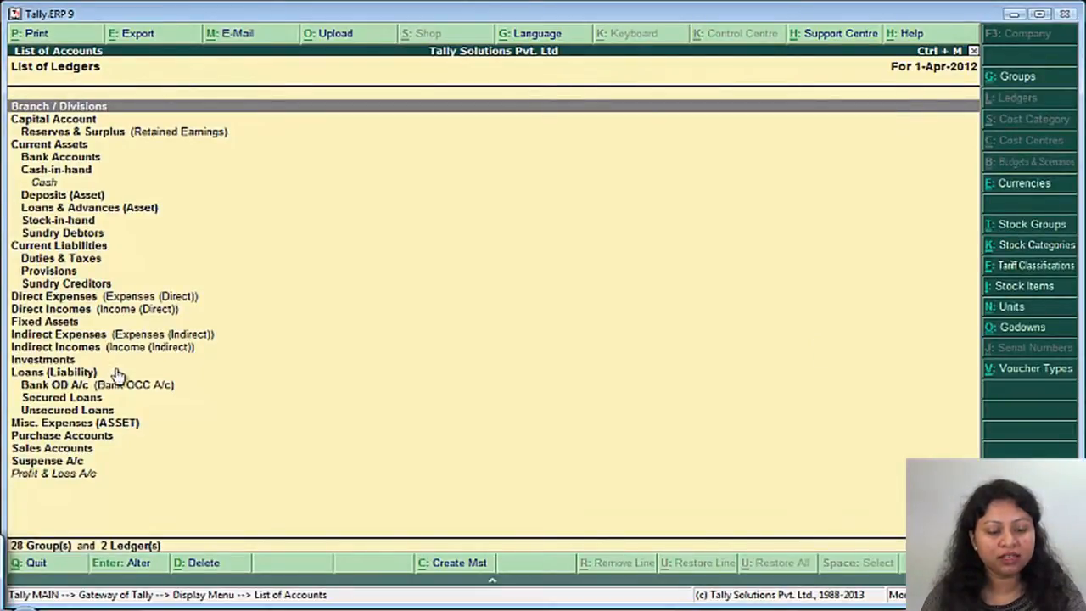
mouse_move(112, 473)
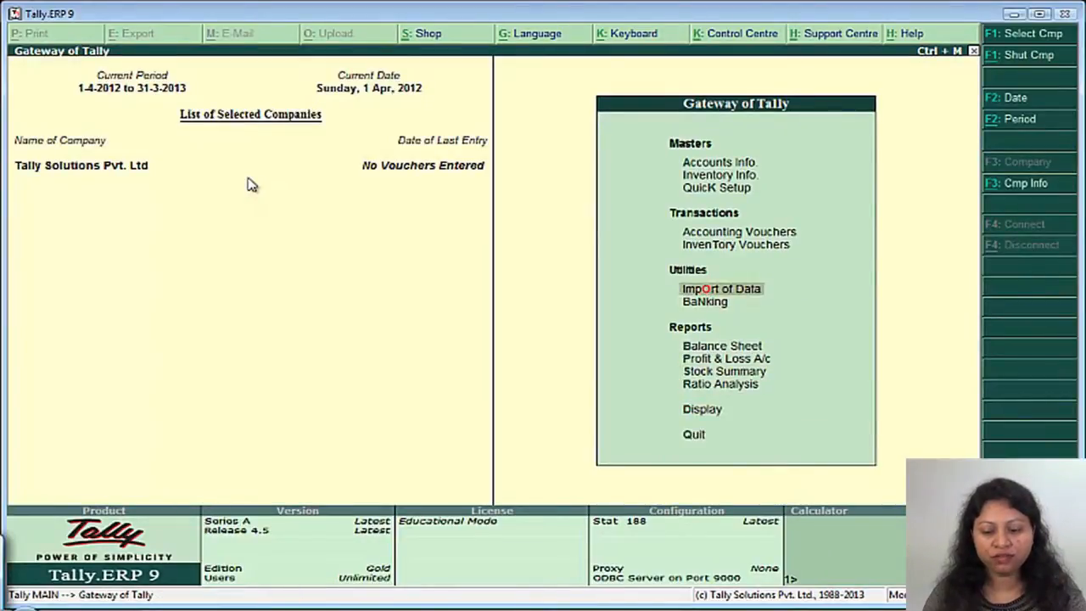
Step: Create a Conveyance ledger grouped under Indirect Expenses
left_click(719, 163)
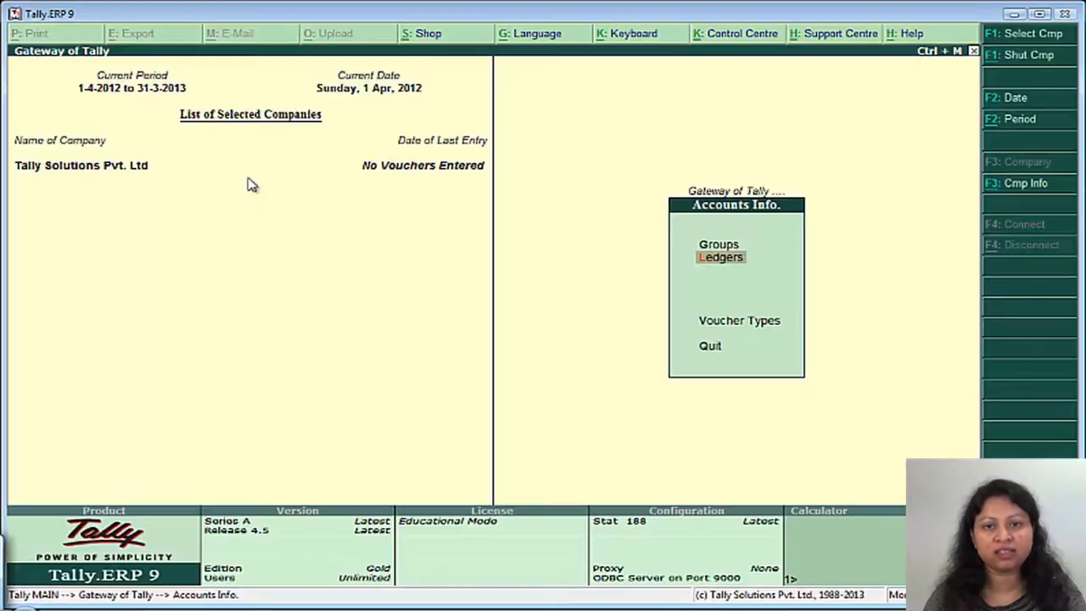
left_click(719, 258)
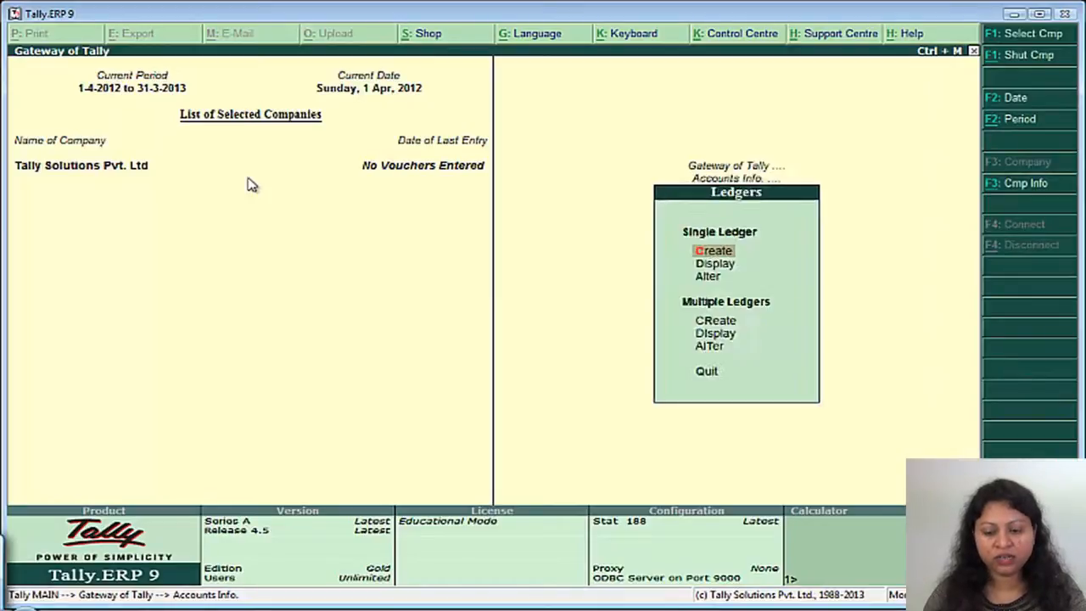
left_click(715, 251)
type("Ba")
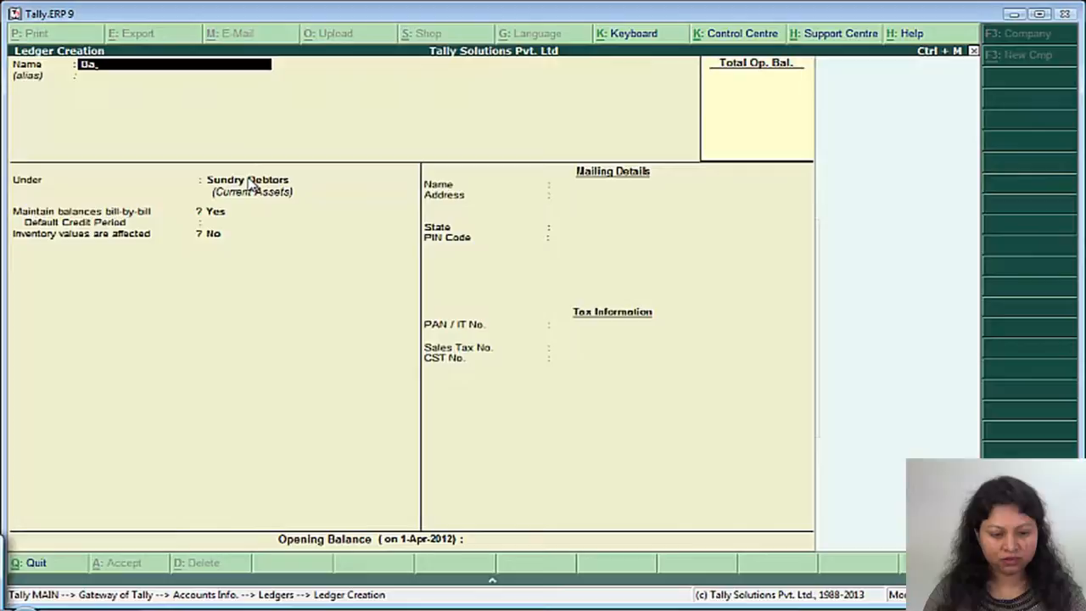
type("Conveyance")
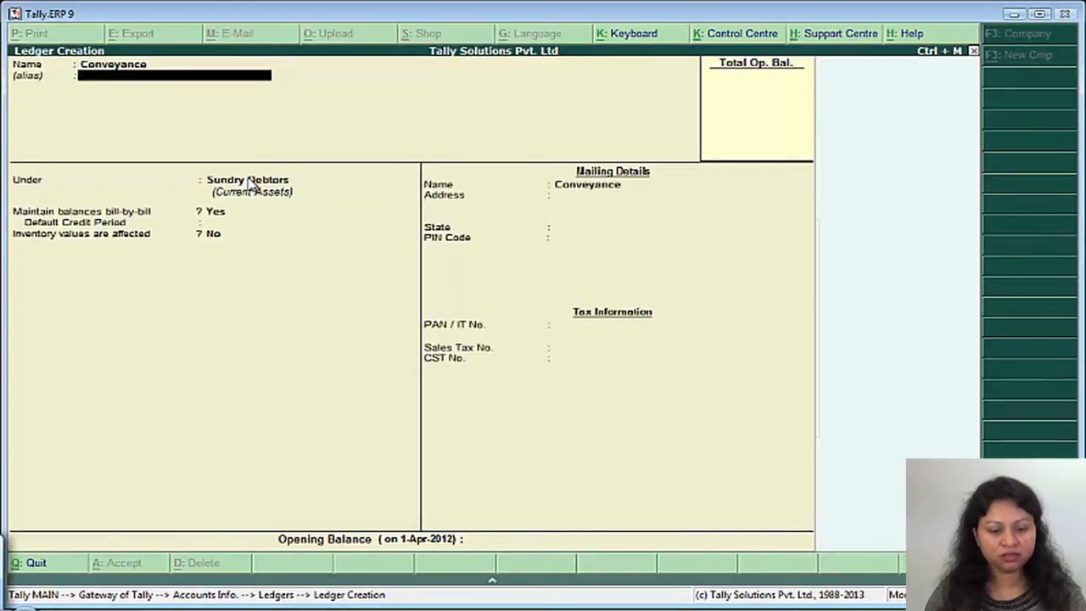
left_click(248, 180)
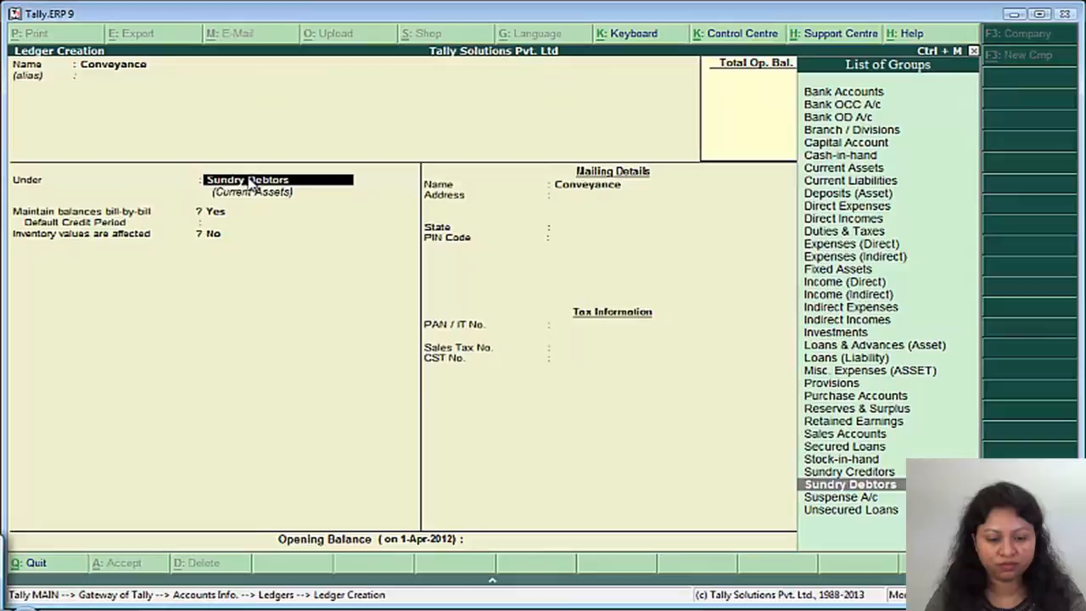
type("Ind")
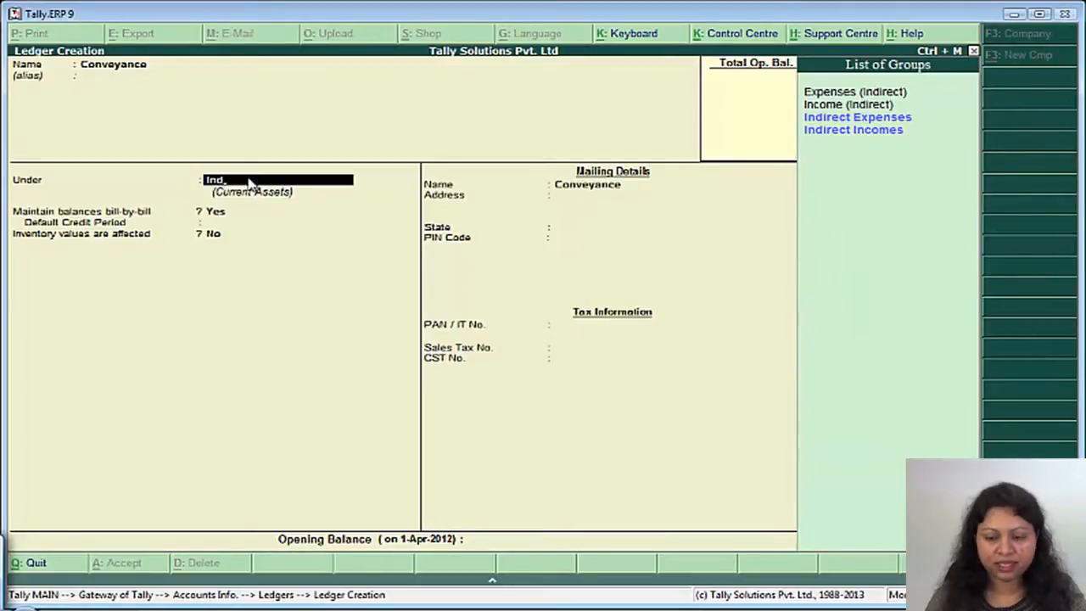
left_click(856, 116)
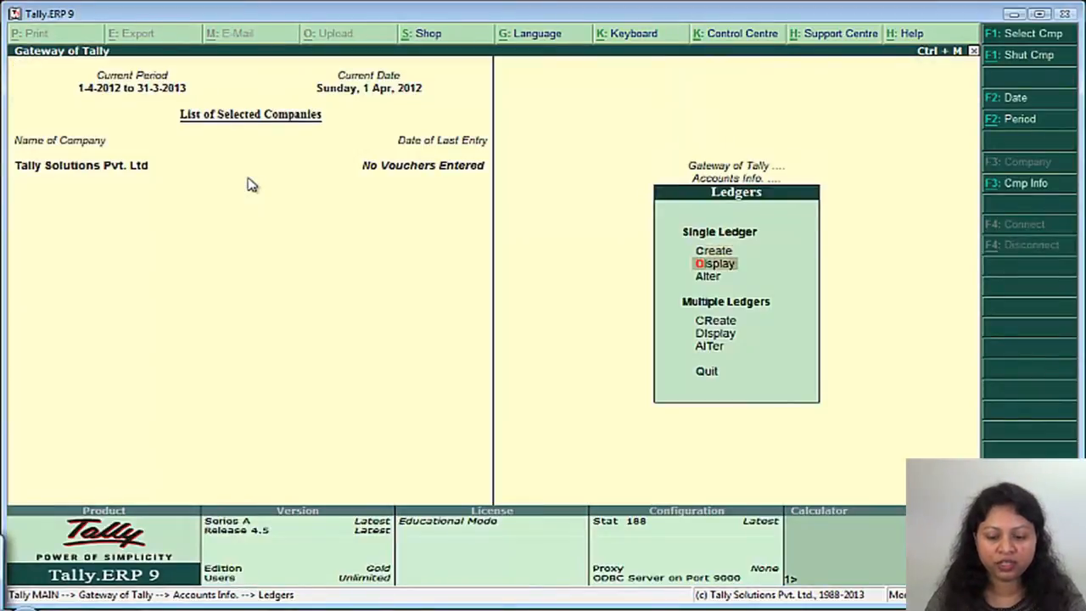
left_click(716, 263)
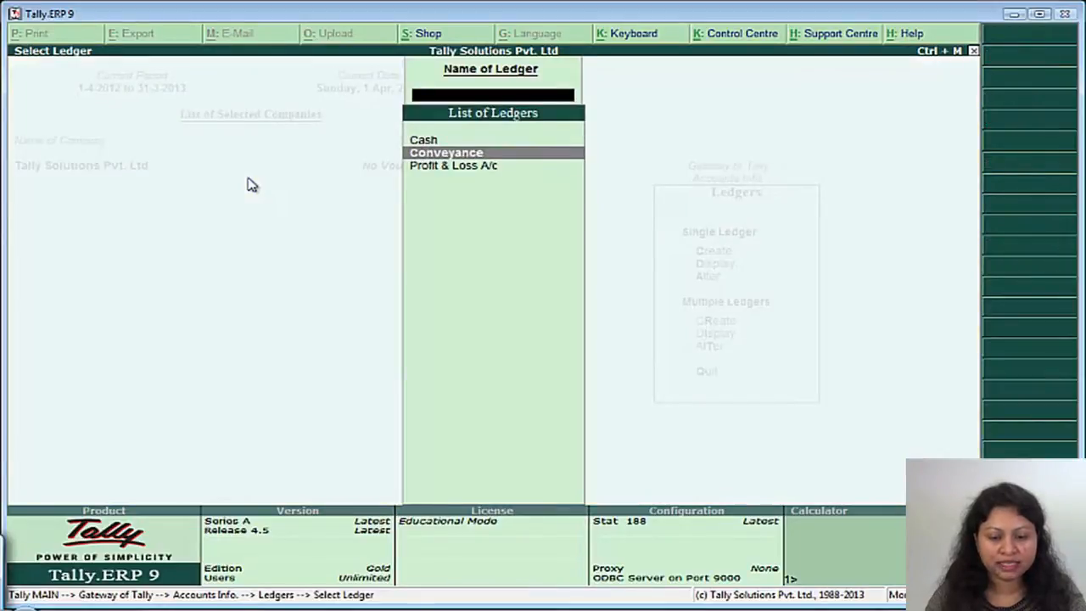
left_click(445, 153)
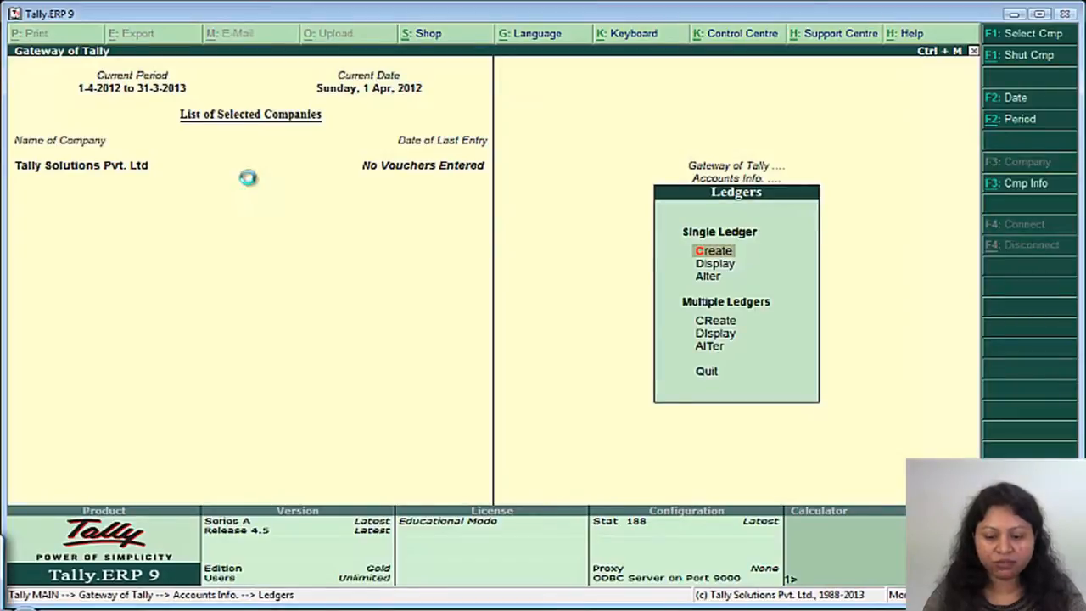
Step: Start a Balaji Enterprises ledger placed under Sundry Debtors
left_click(713, 251)
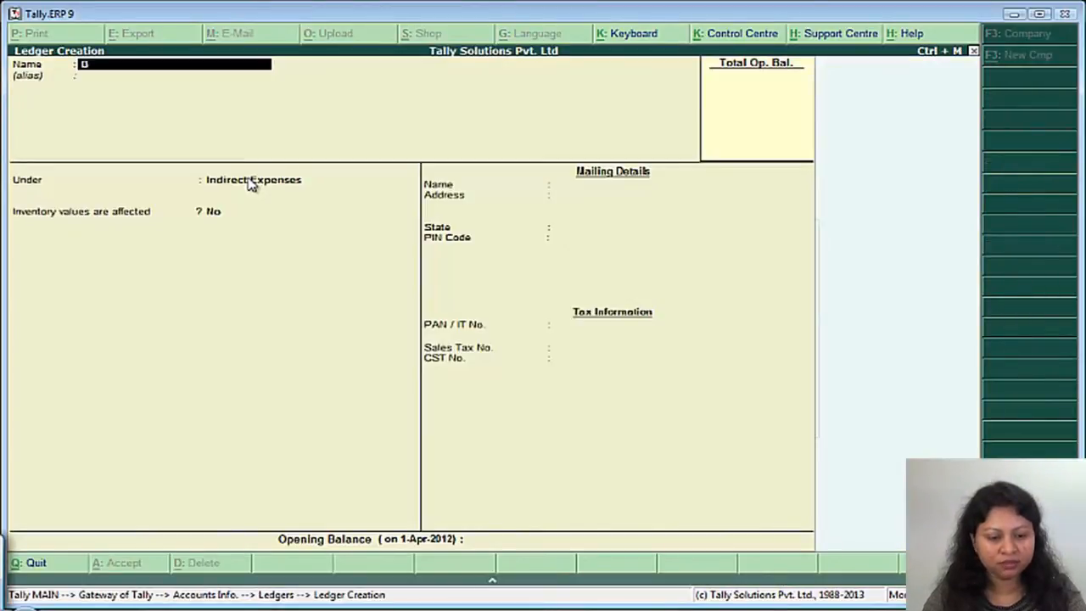
type("Balaji Enterprises")
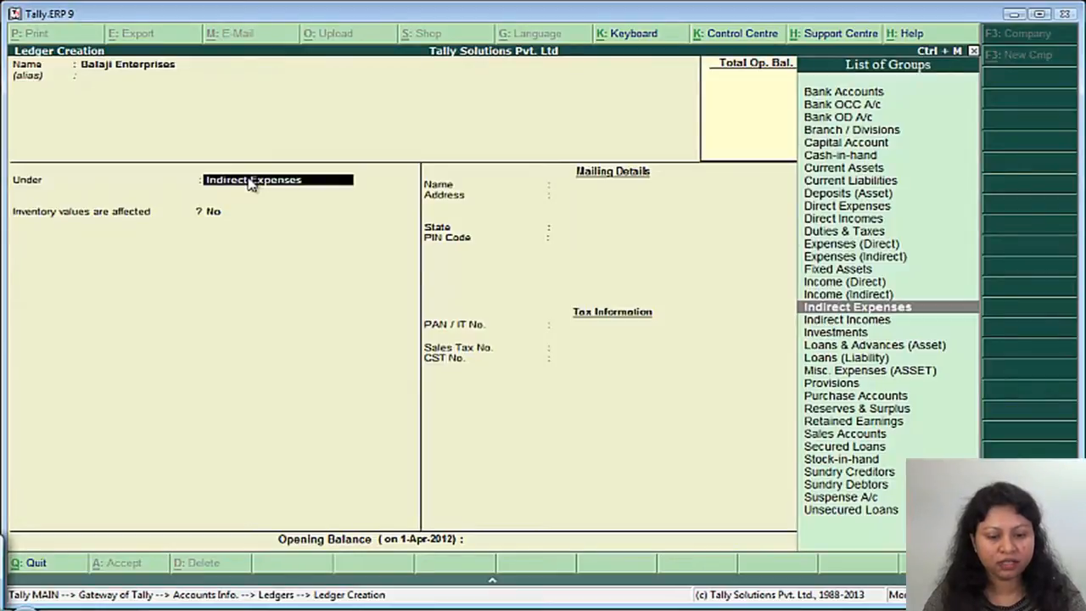
type("Sund")
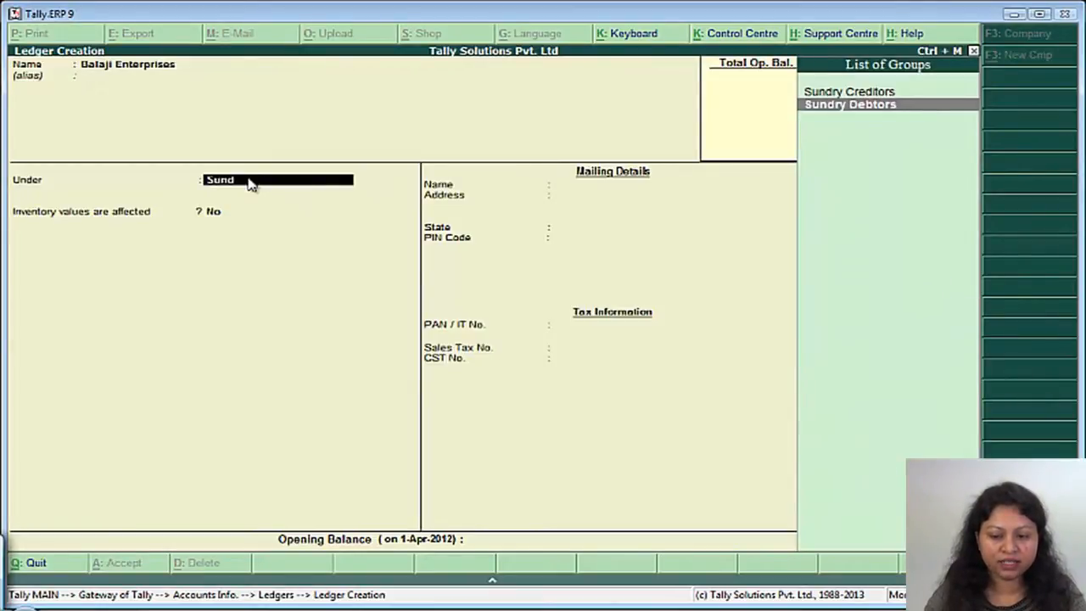
left_click(848, 103)
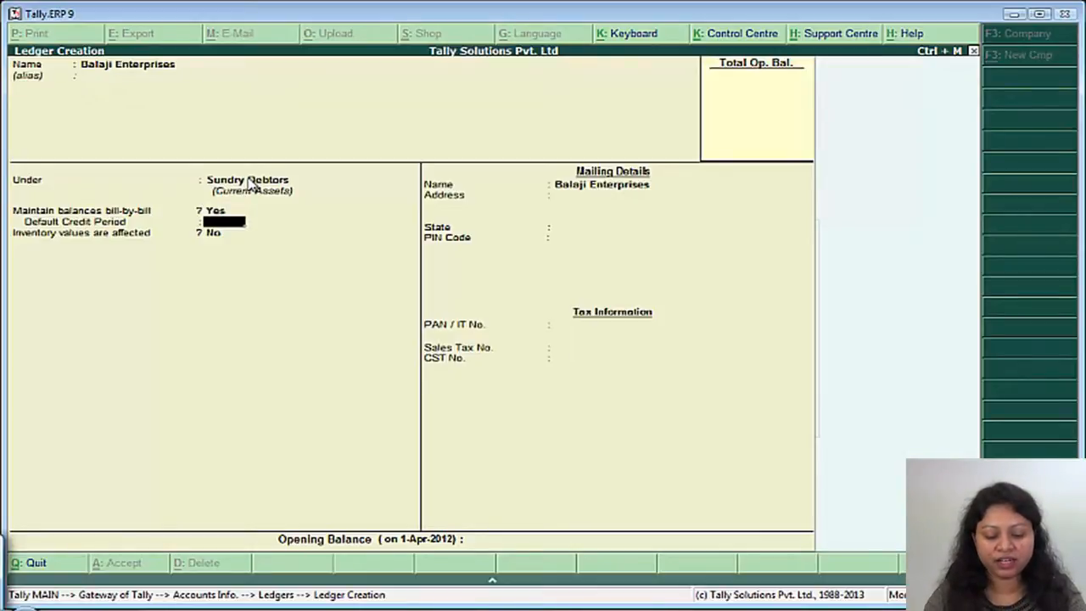
Step: Give Balaji Enterprises a 30-day credit period and a Bannerghatta Road address, Karnataka, PIN 560068
type("30")
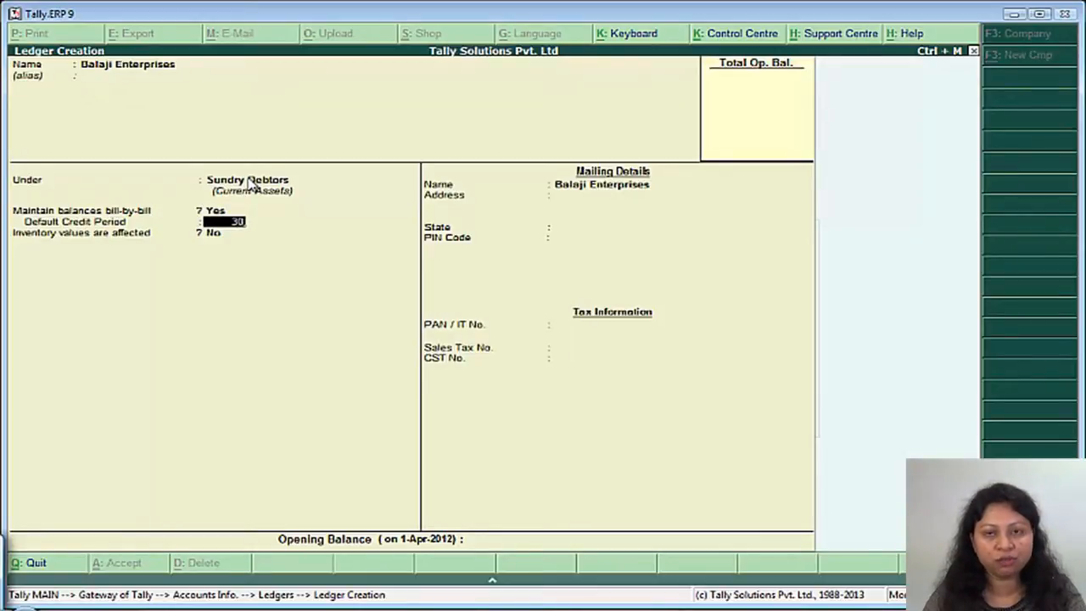
key("enter")
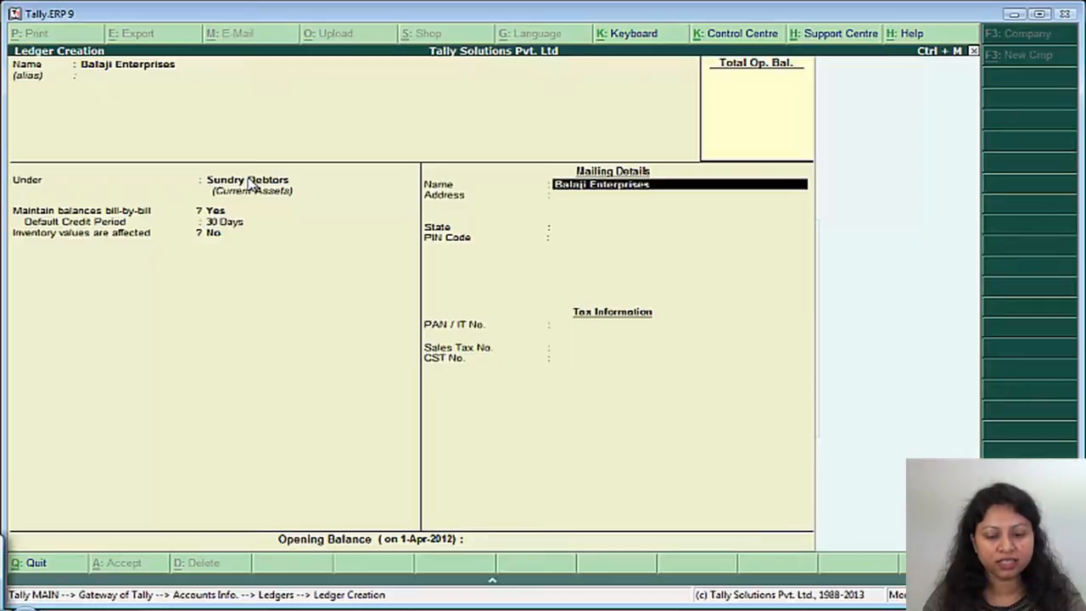
type("1sts")
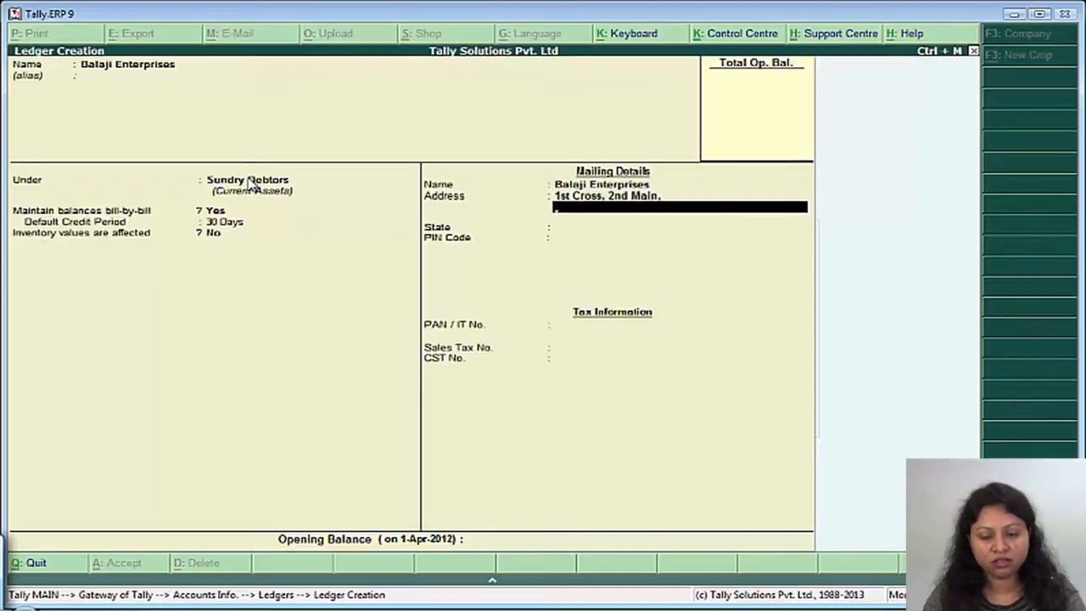
type("Bannerghatta Road")
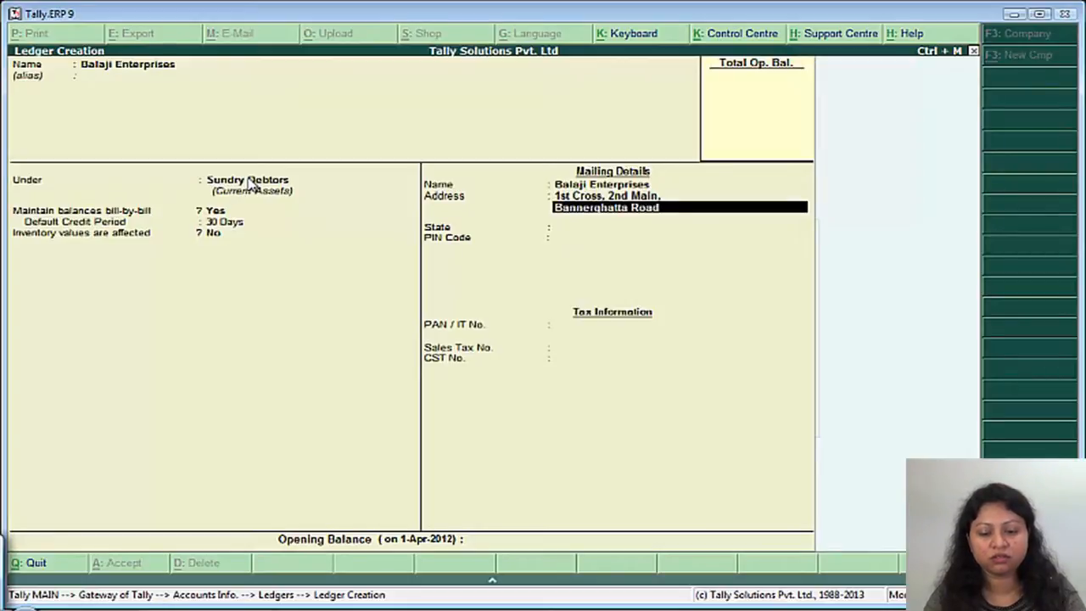
type("Karnataka")
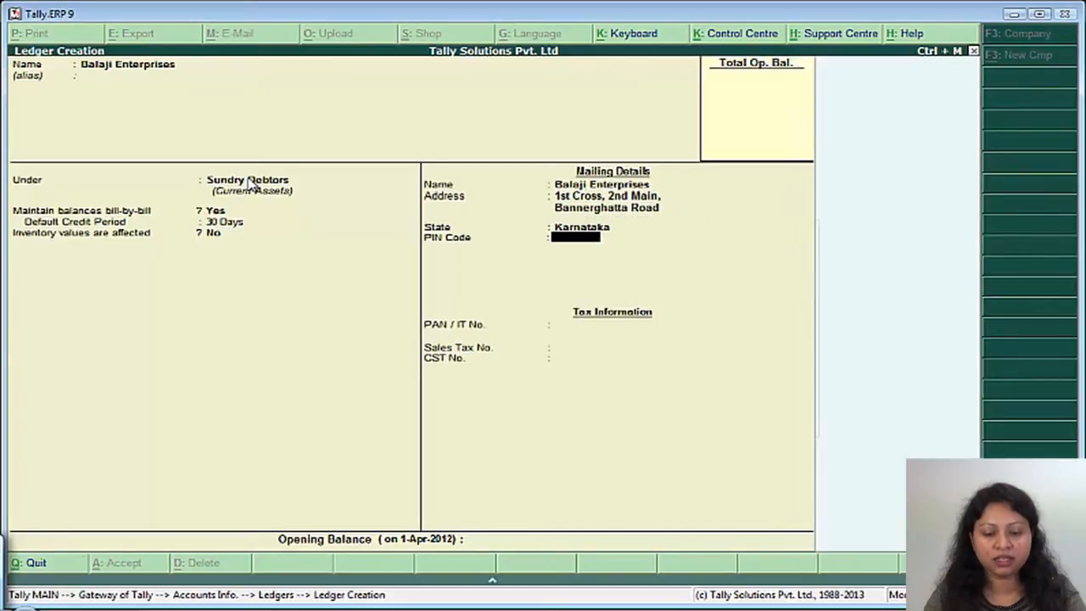
type("560068")
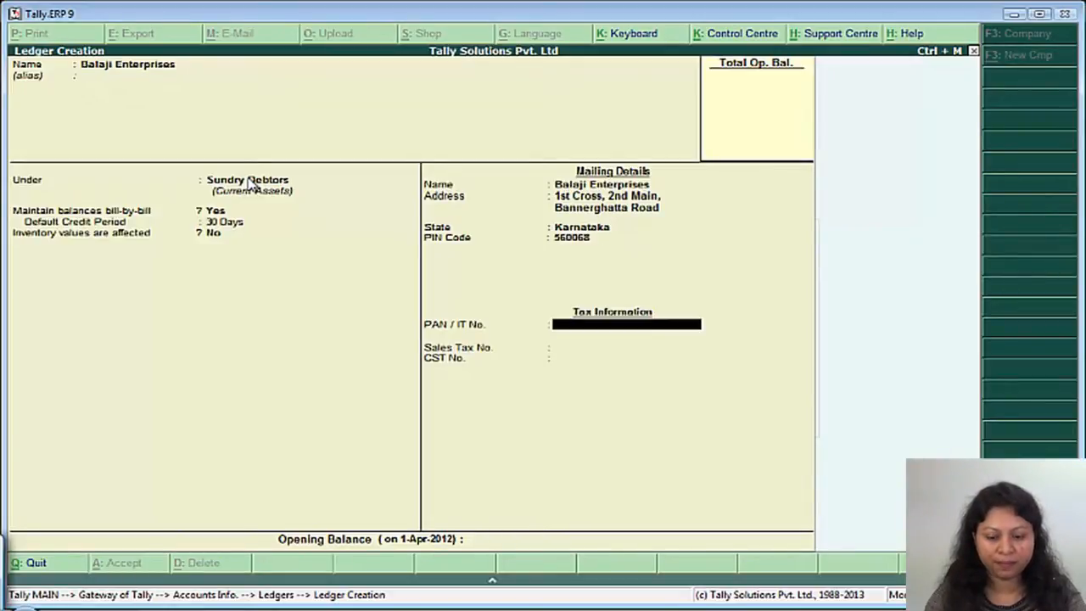
Step: Enter the PAN, Sales Tax and CST No. CST/2349823 for Balaji Enterprises
type("AHCPHJ123")
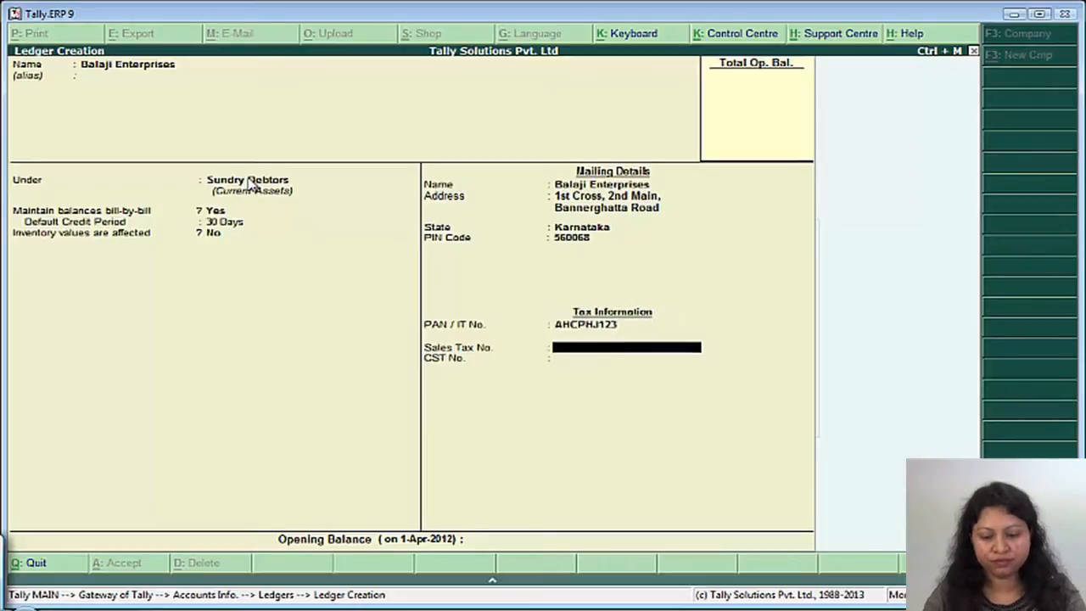
type("ST/21234")
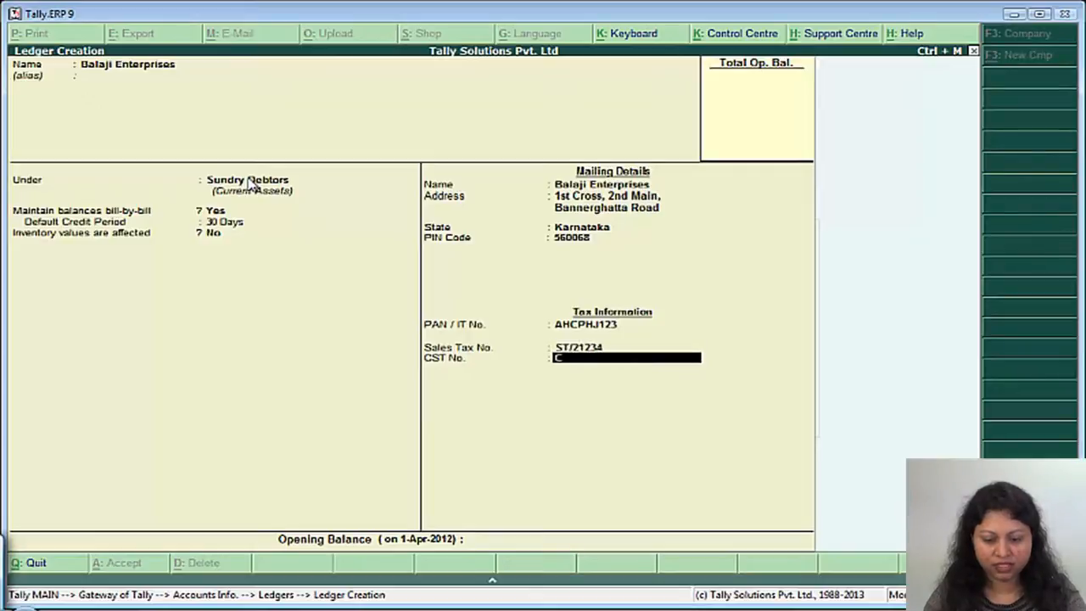
type("CST/2349823")
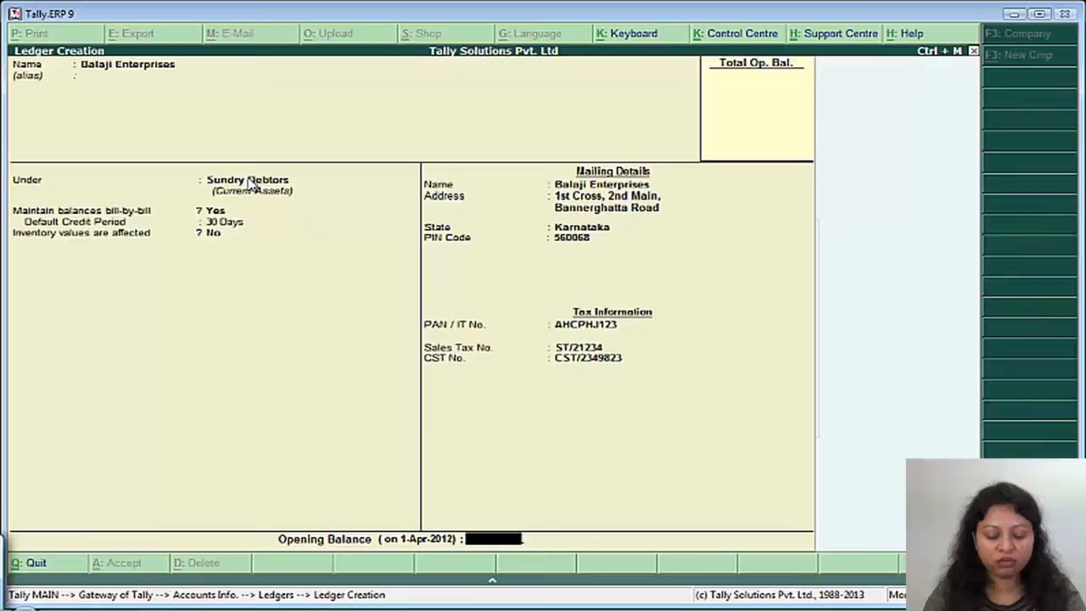
Step: Set a 75,000 Dr opening balance and go into its bill-wise breakup
type("75000")
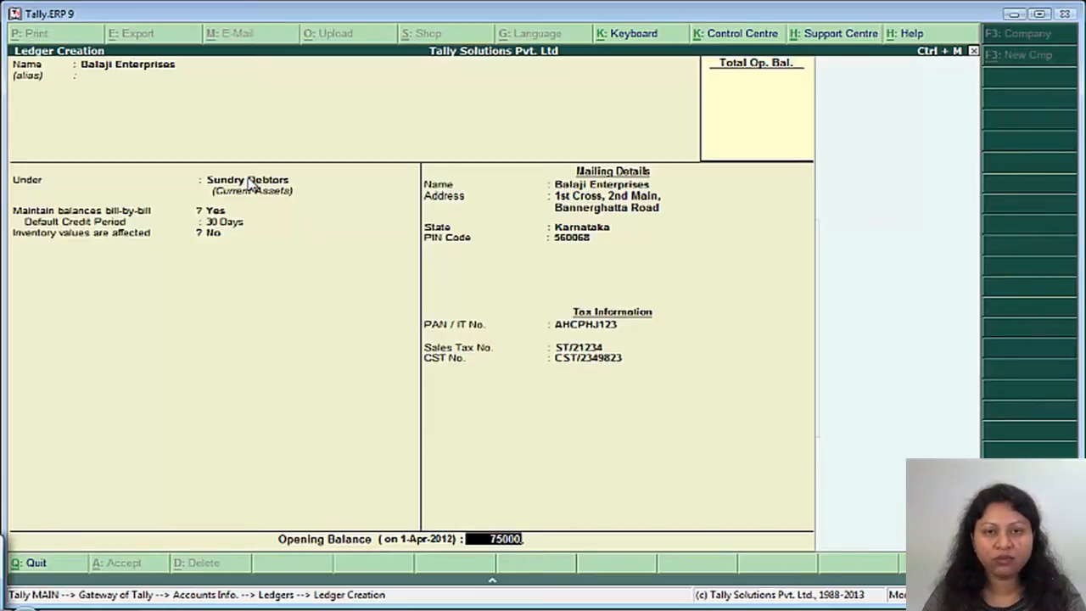
key("enter")
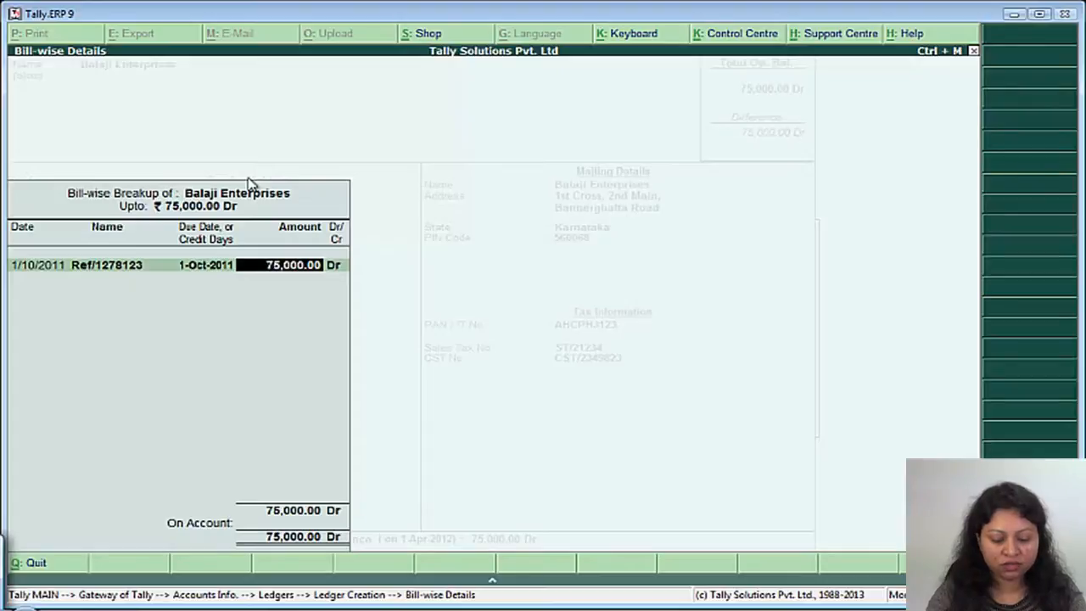
Step: Reduce bill Ref/1278123 to 35,000, leaving 40,000 on account, and begin a second bill line
type("35000")
type("1")
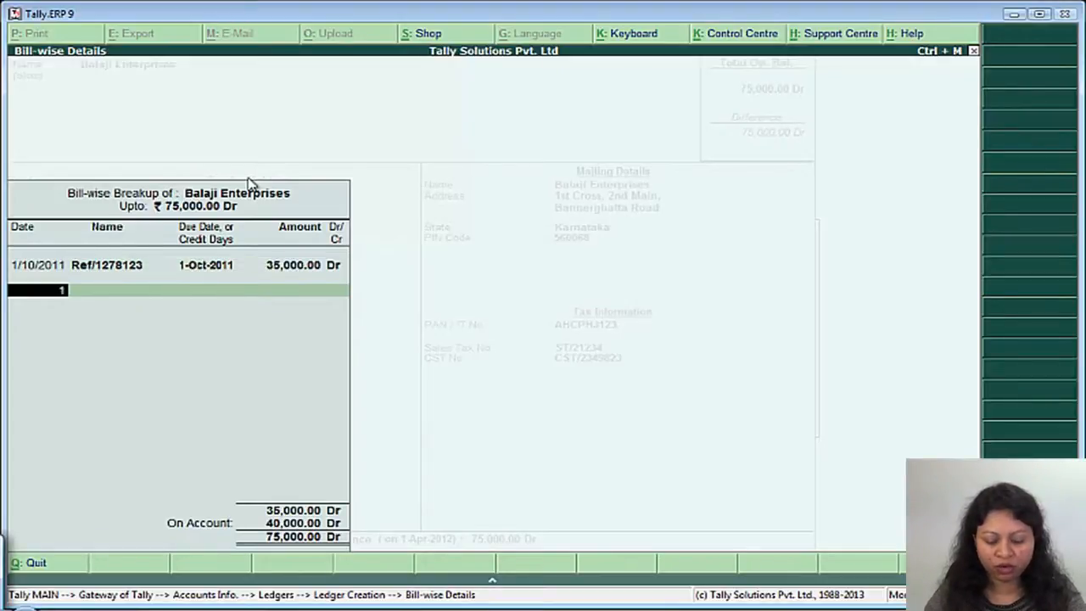
type("Re")
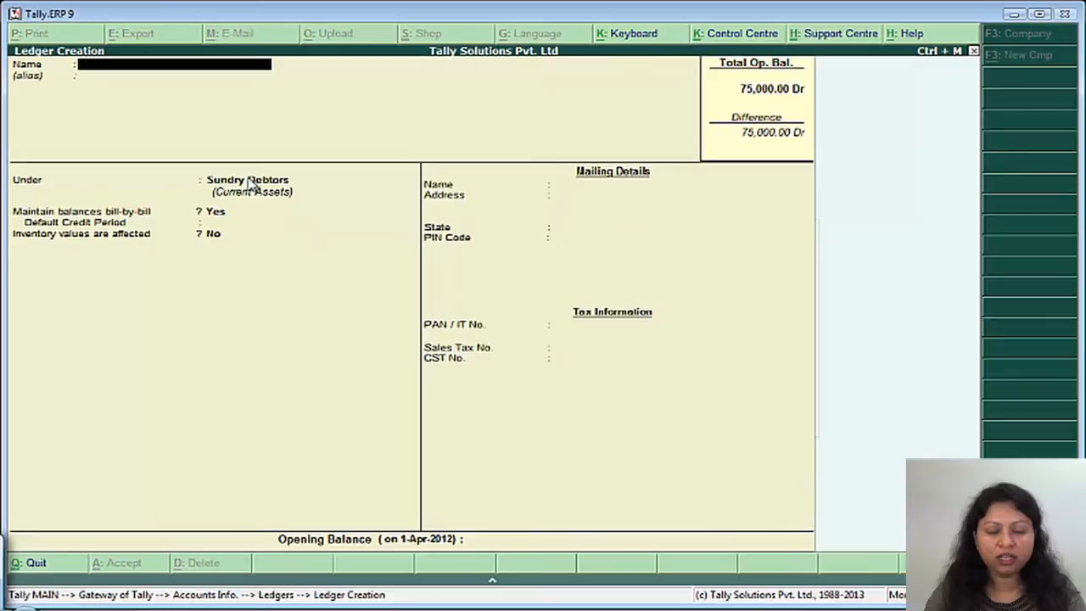
Step: Save SBI Loan A/c under Secured Loans with an 80,000 Cr opening balance and return to Ledgers
type("SBI Loan A/c")
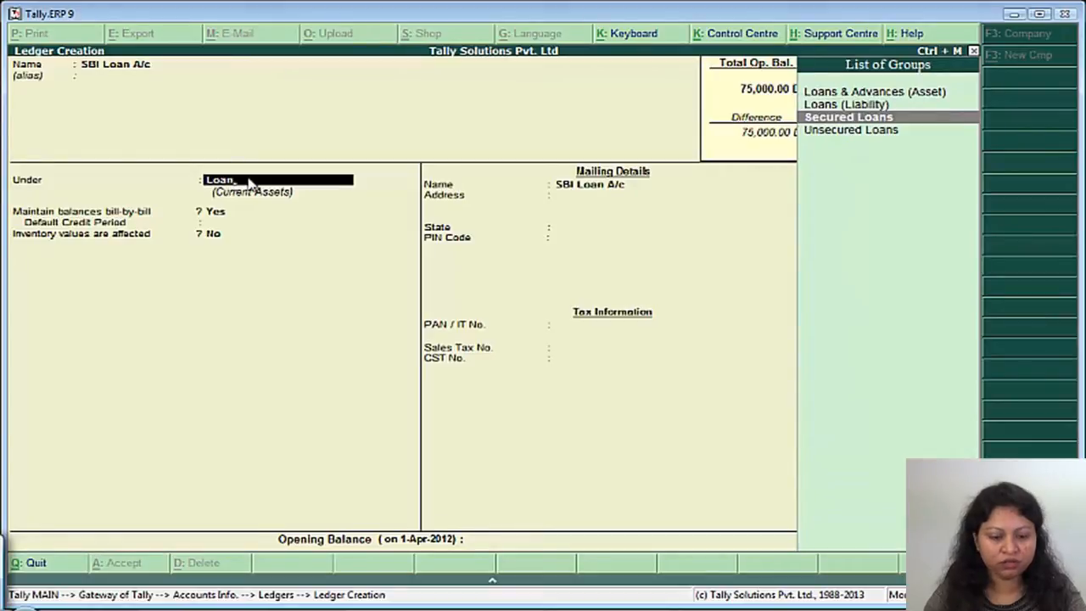
left_click(848, 115)
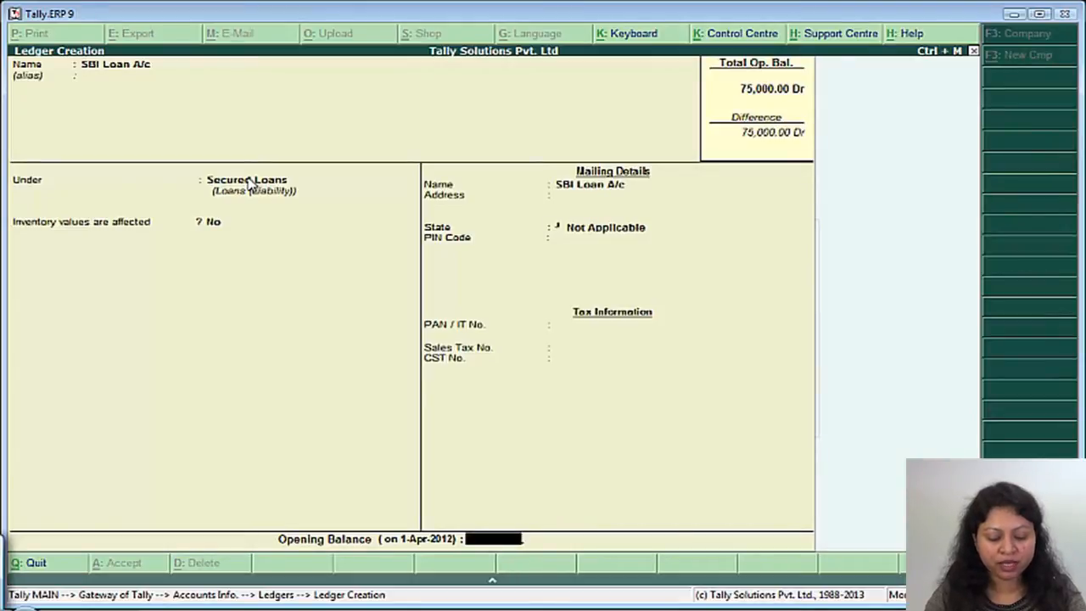
type("8")
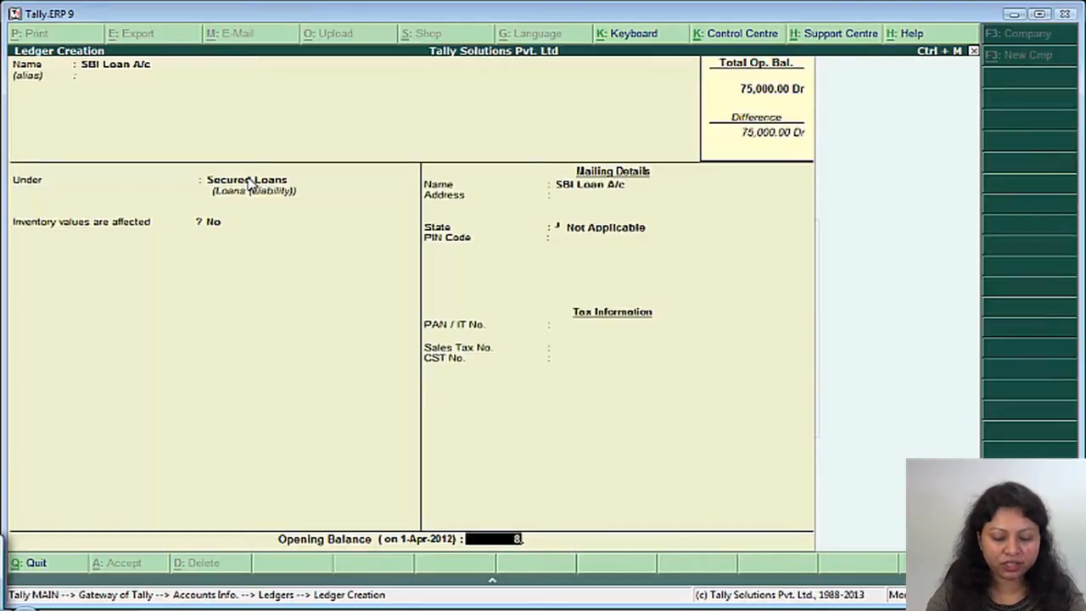
type("80000")
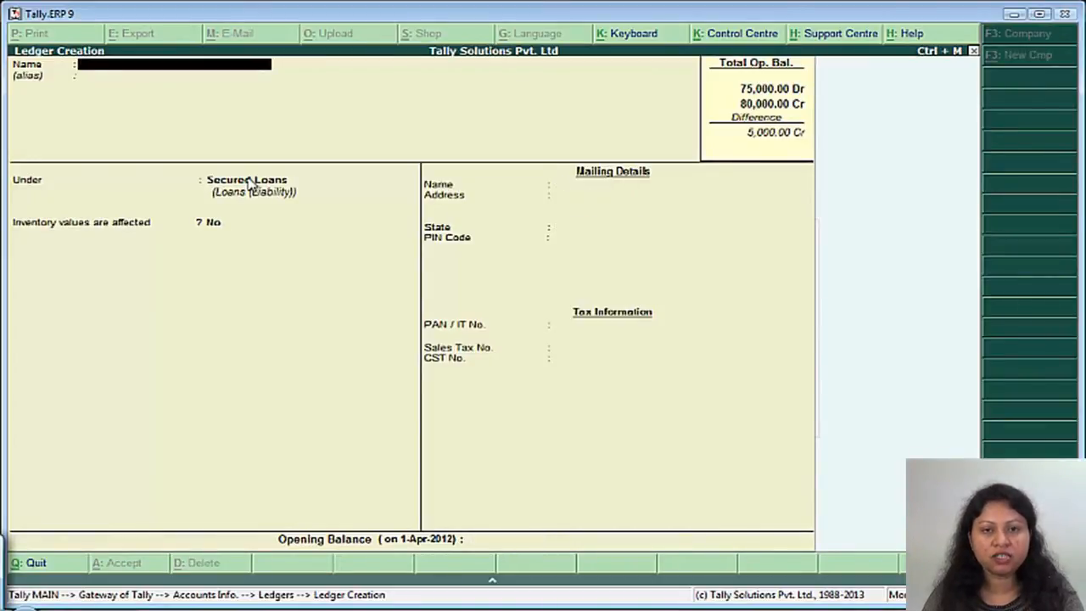
key("Escape")
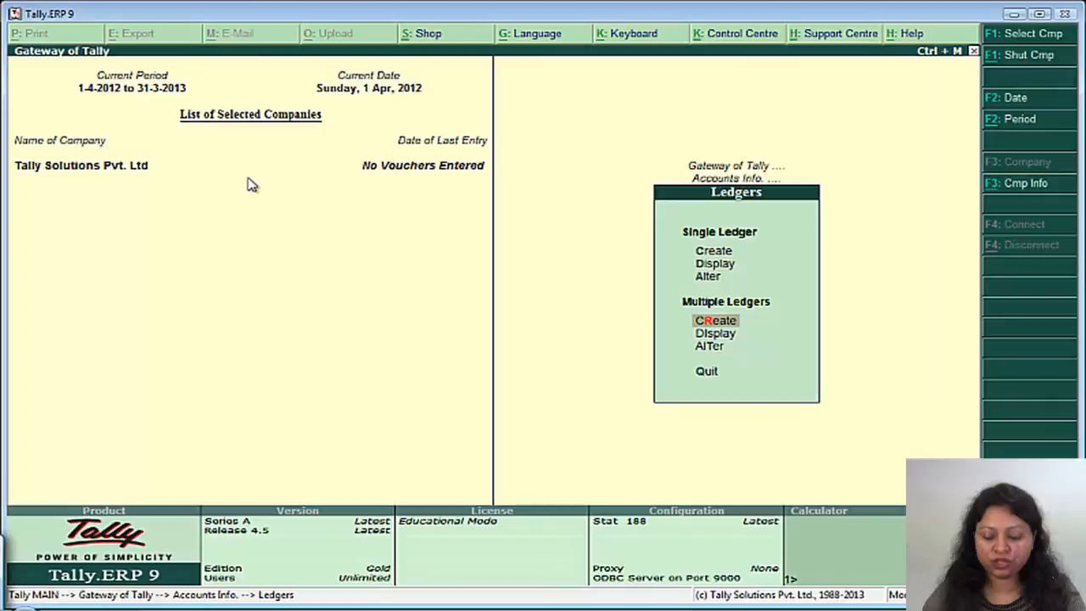
Step: Begin multiple-ledger creation with Under Group set to All Items
left_click(716, 319)
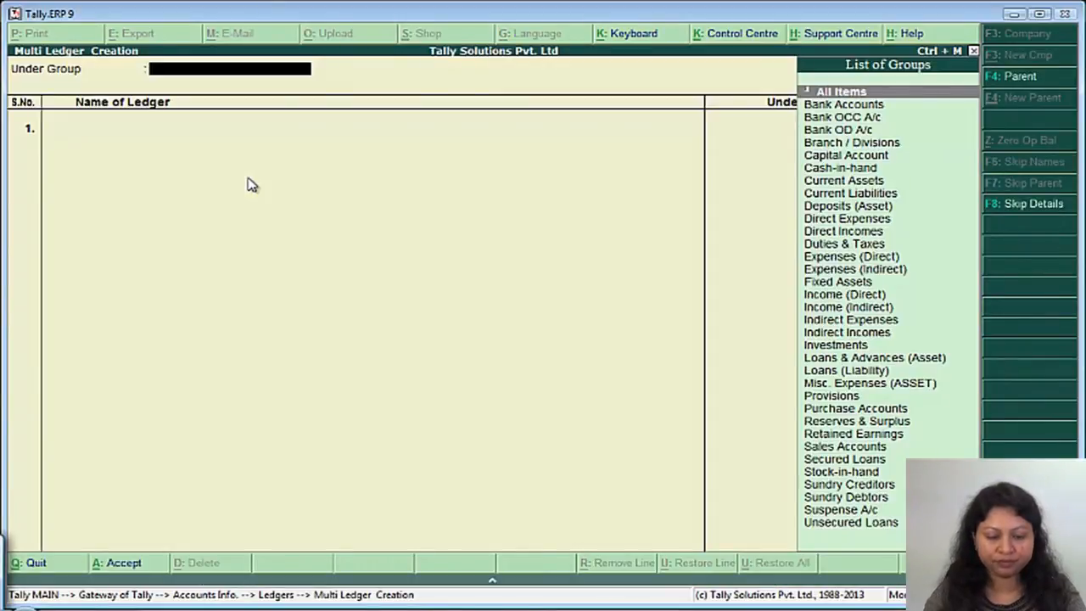
type("Al")
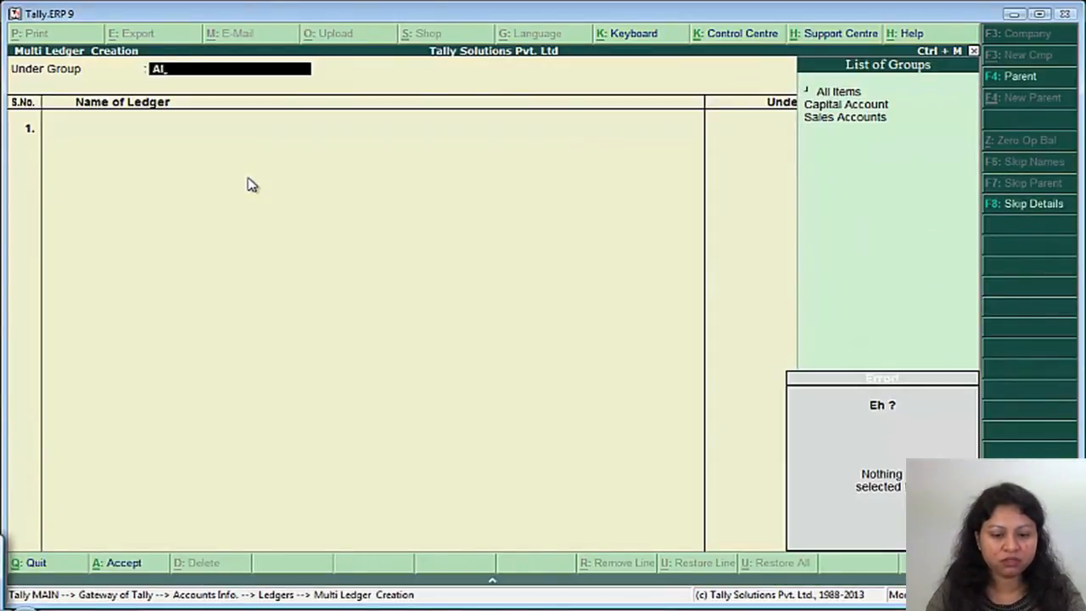
left_click(838, 92)
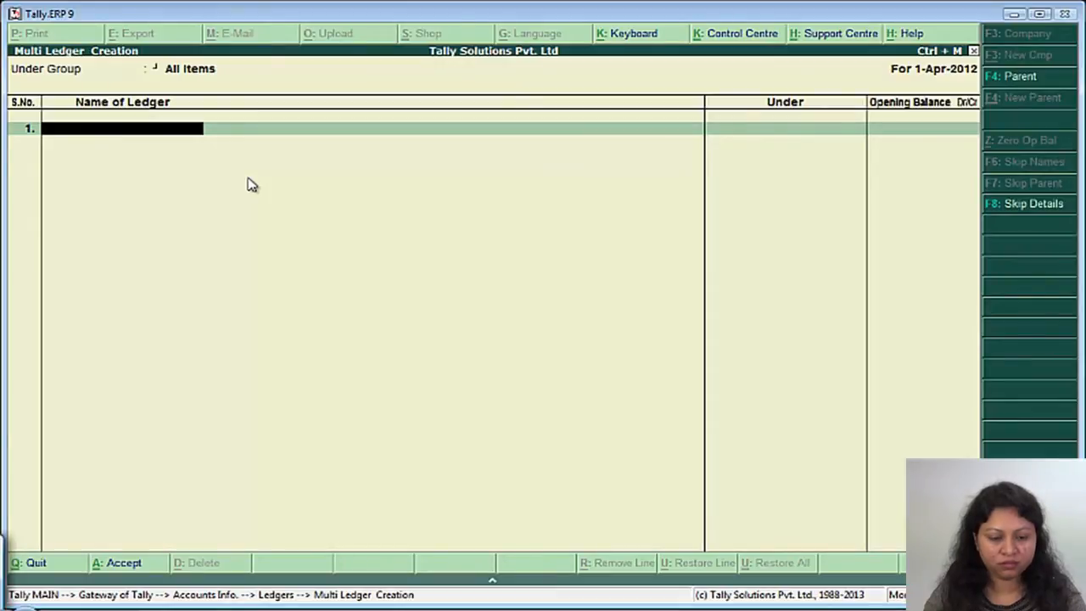
Step: Enter Sales A/c, Purchases A/c and Furniture A/c (under Fixed Assets) with their groups and accept
type("Sales A/c")
type("P")
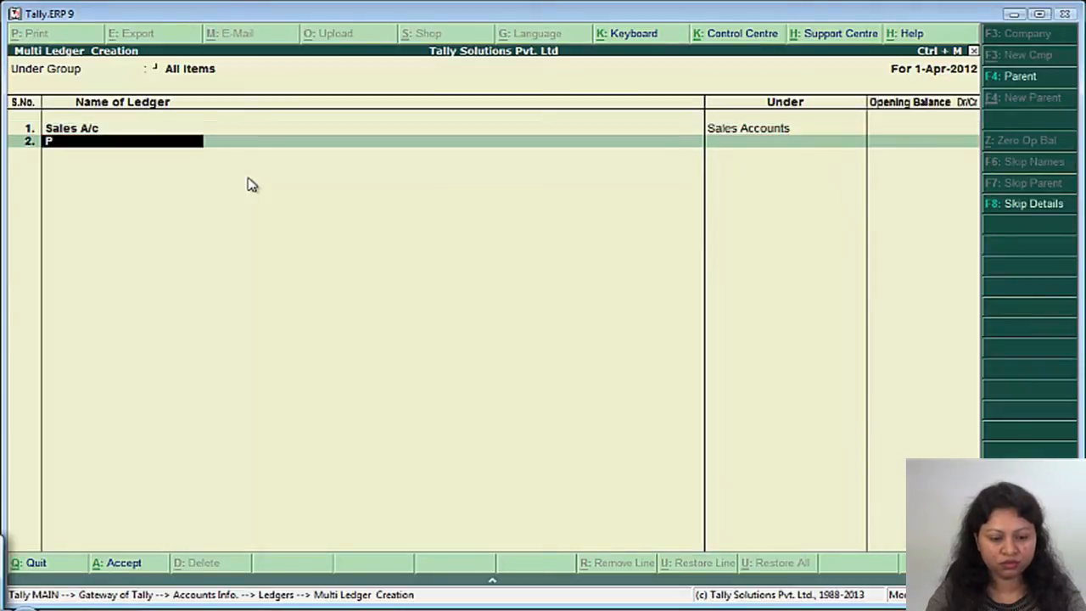
type("urchases A/c")
left_click(785, 141)
type("Purchase Accounts")
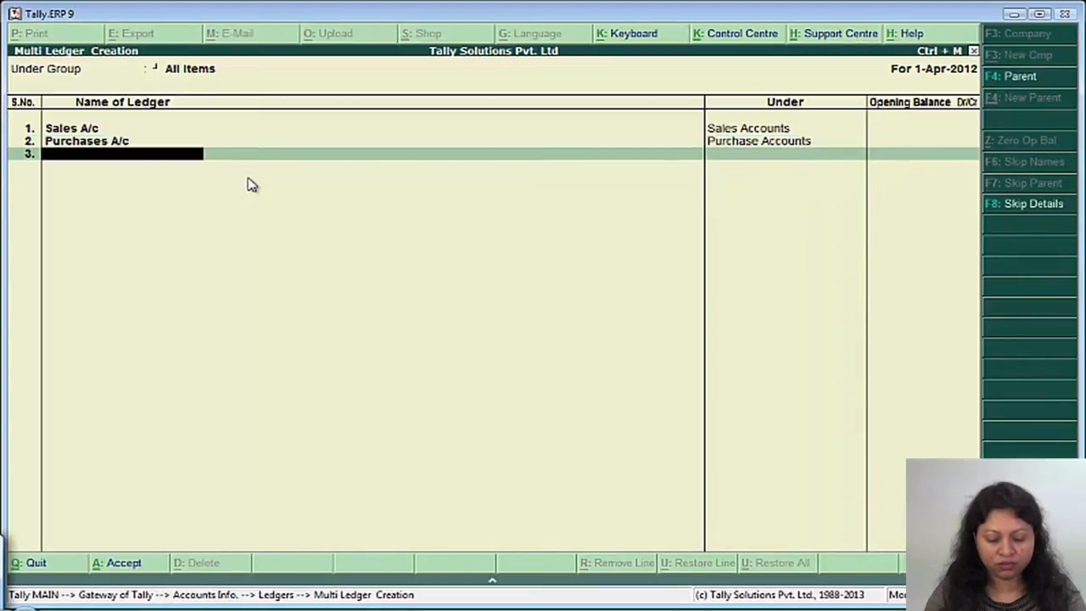
type("Con")
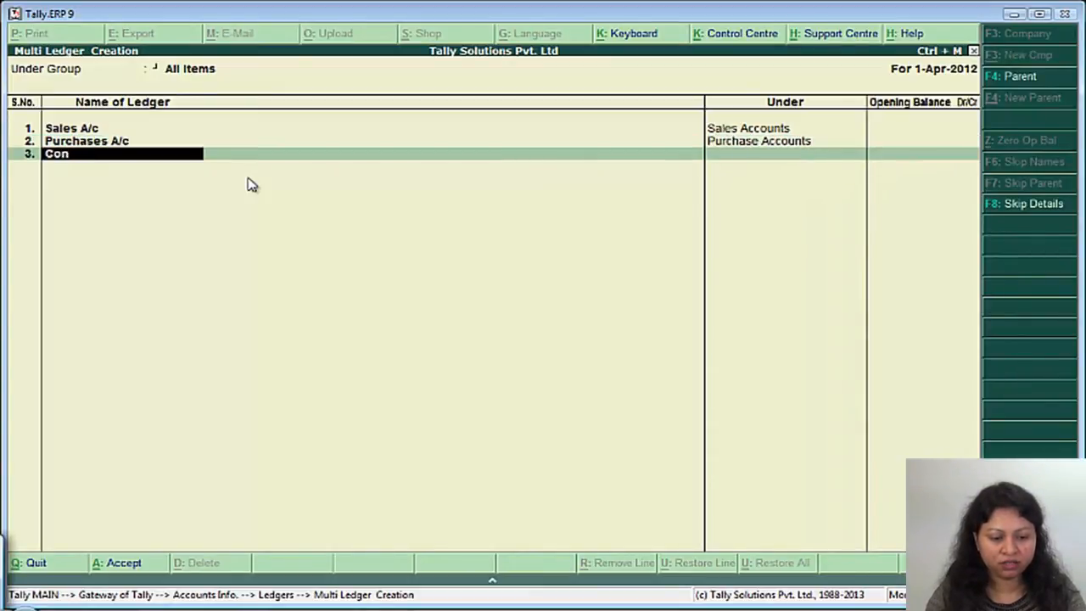
type("Staff")
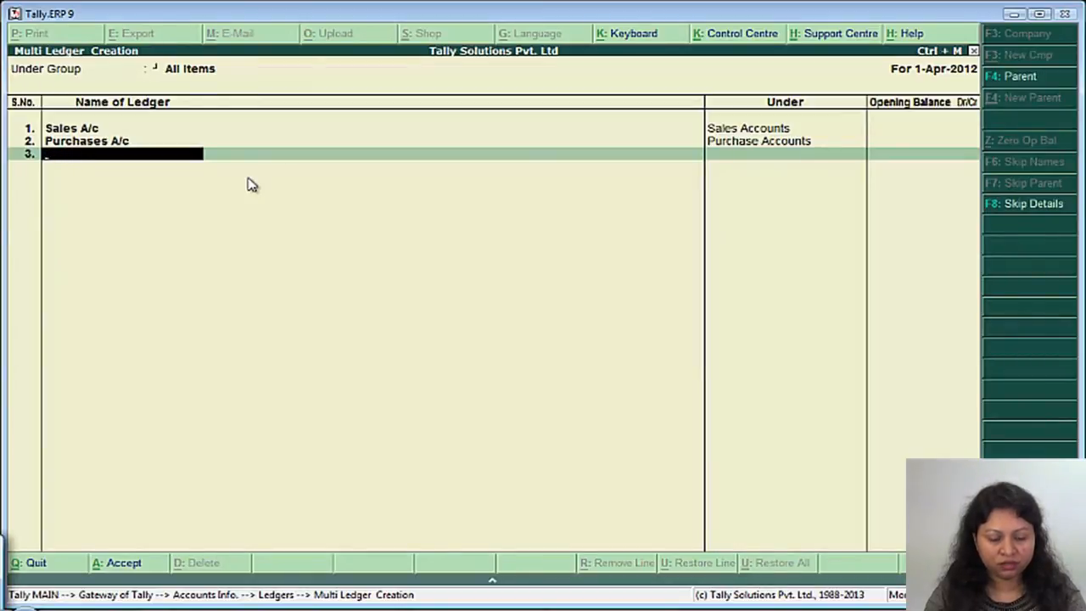
type("Fi")
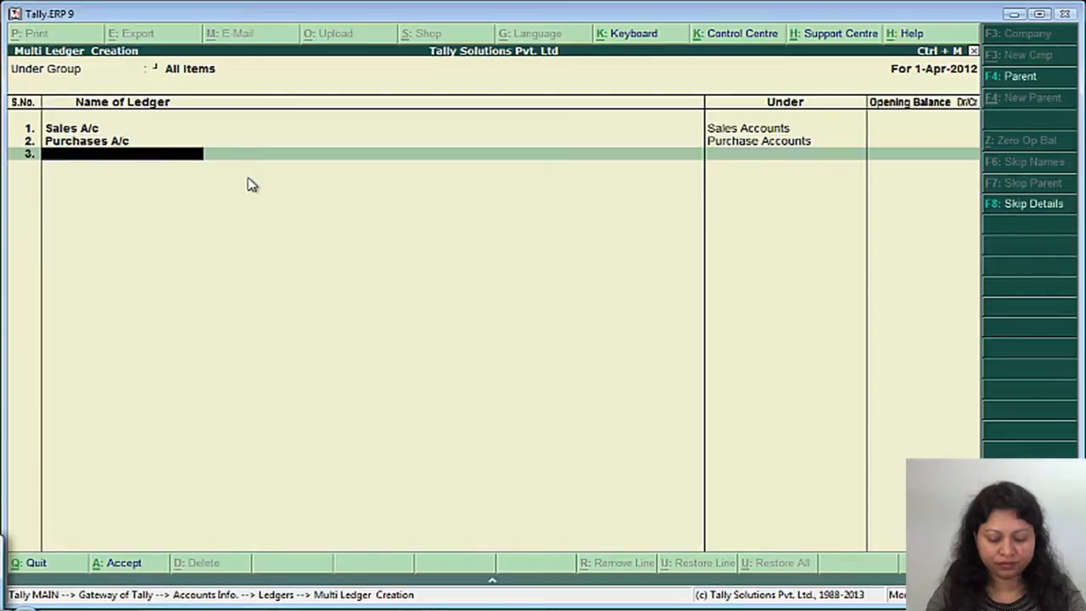
type("Furniture A/c")
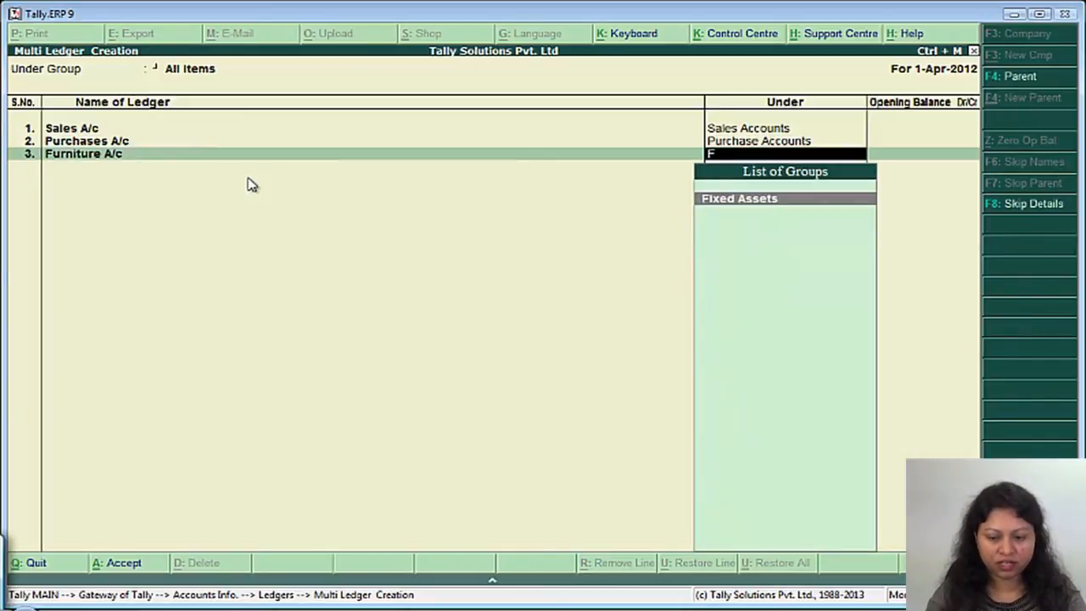
left_click(740, 197)
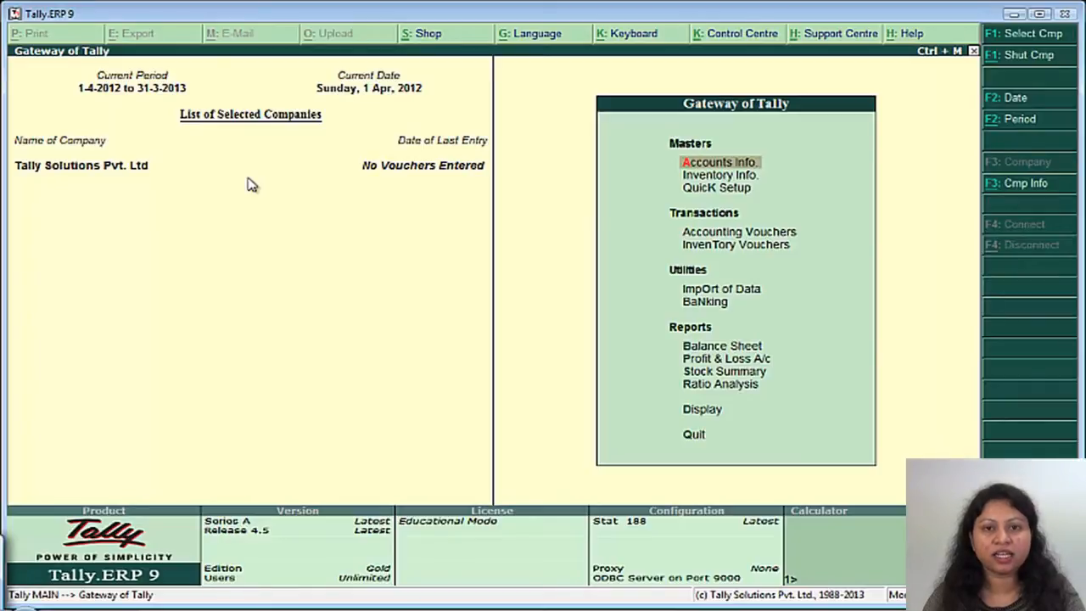
Step: Start a Salary A/c ledger and begin a new group for it under Indirect Expenses
left_click(720, 162)
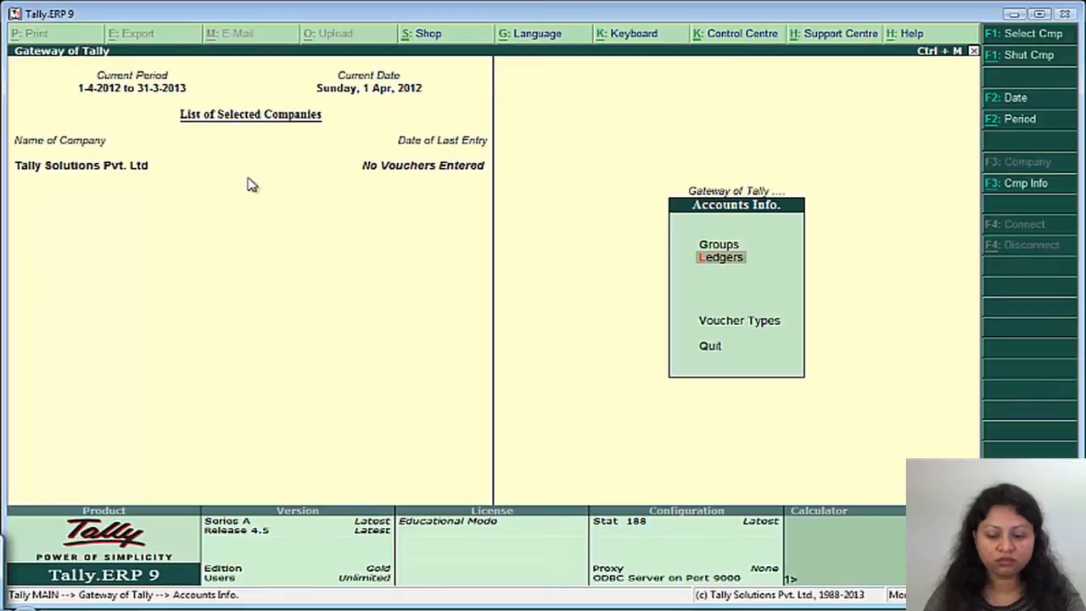
left_click(719, 256)
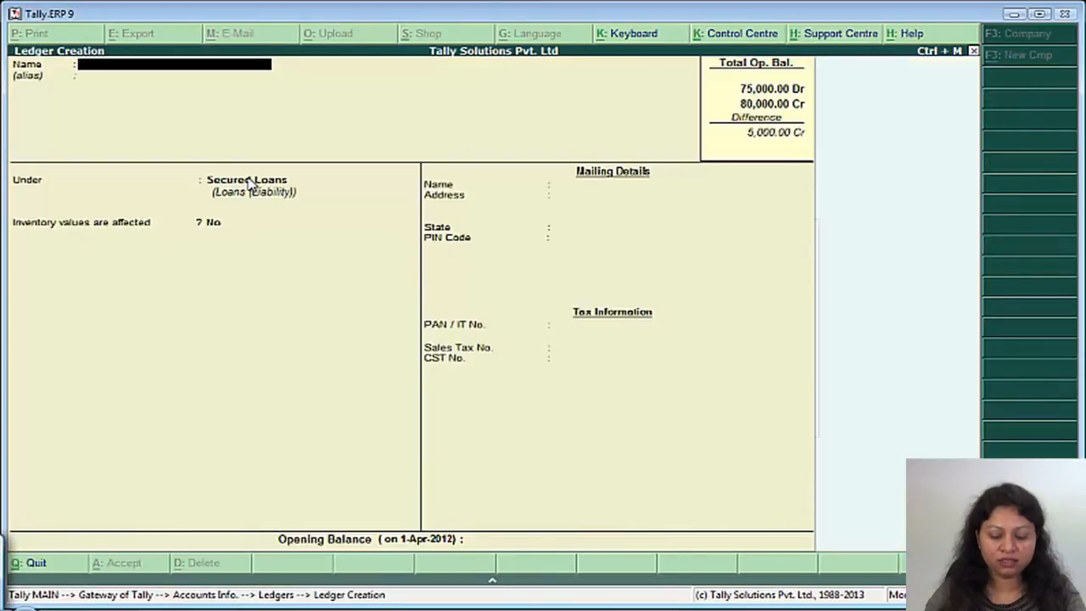
type("Salary a")
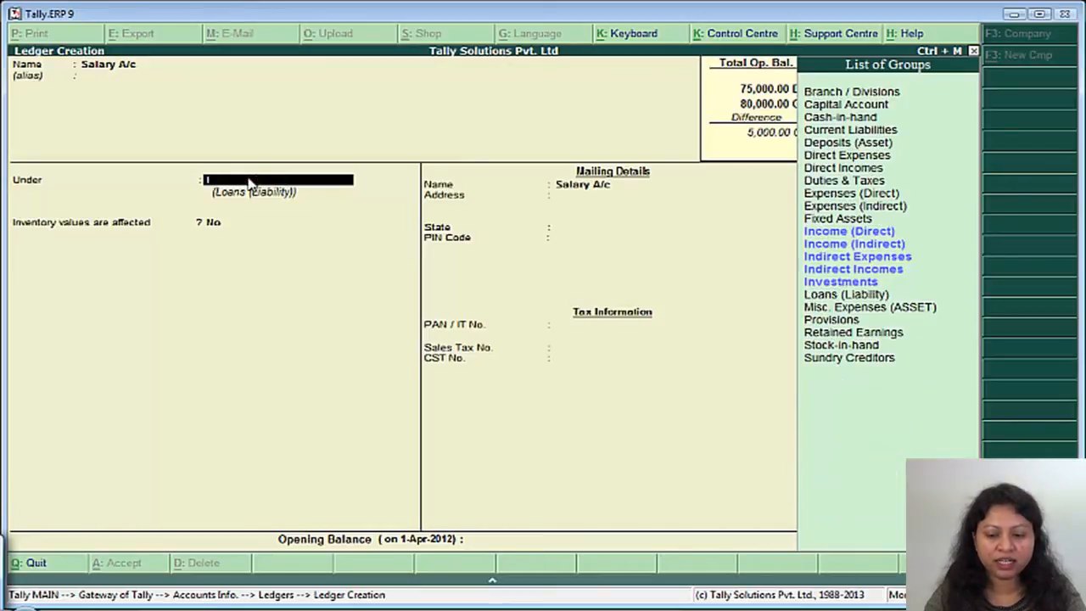
type("In")
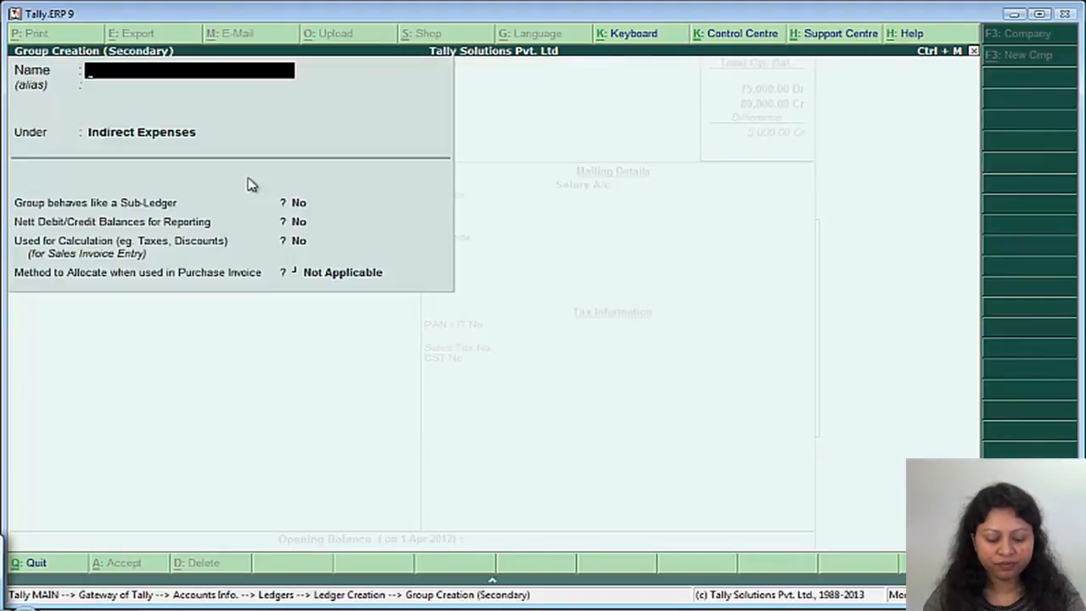
Step: Name the group Employee Expenses, save Salary A/c, and add a Staff Welfare Fund ledger under it
type("Employee Expenses")
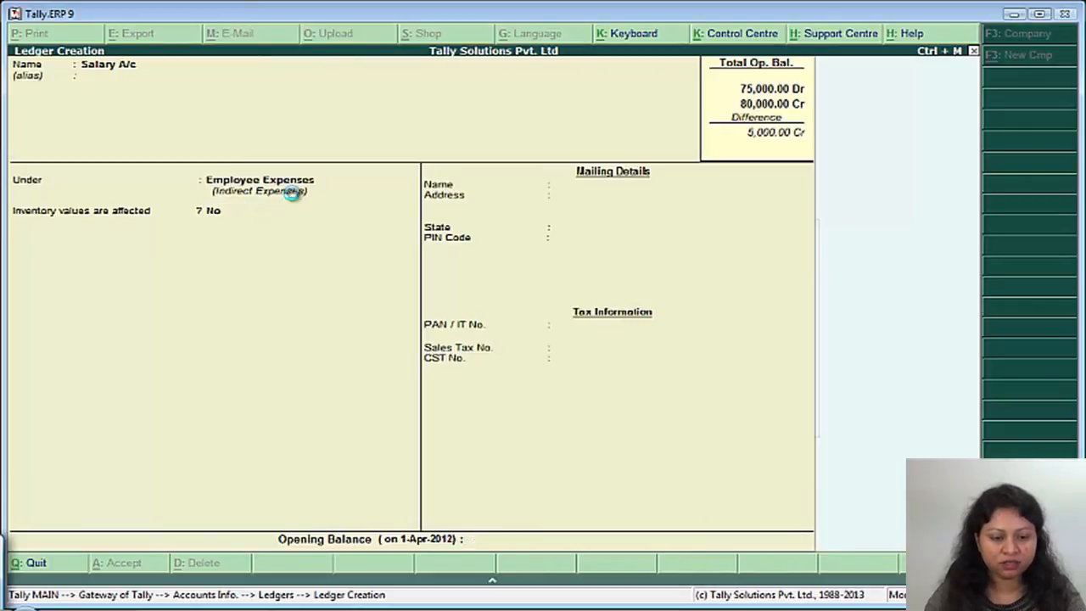
type("Staff Welfare Fund")
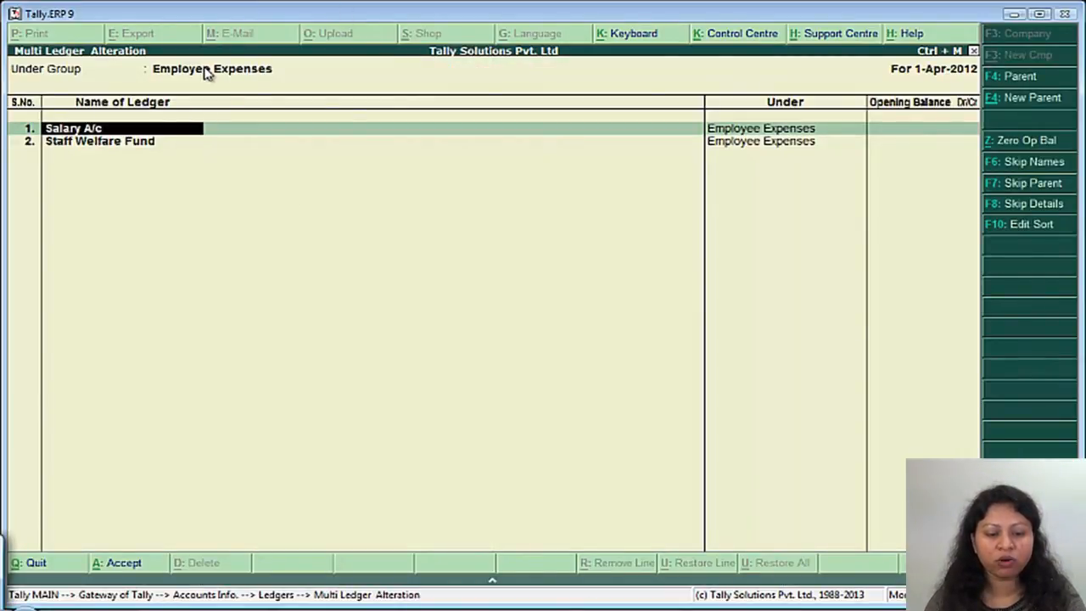
mouse_move(156, 142)
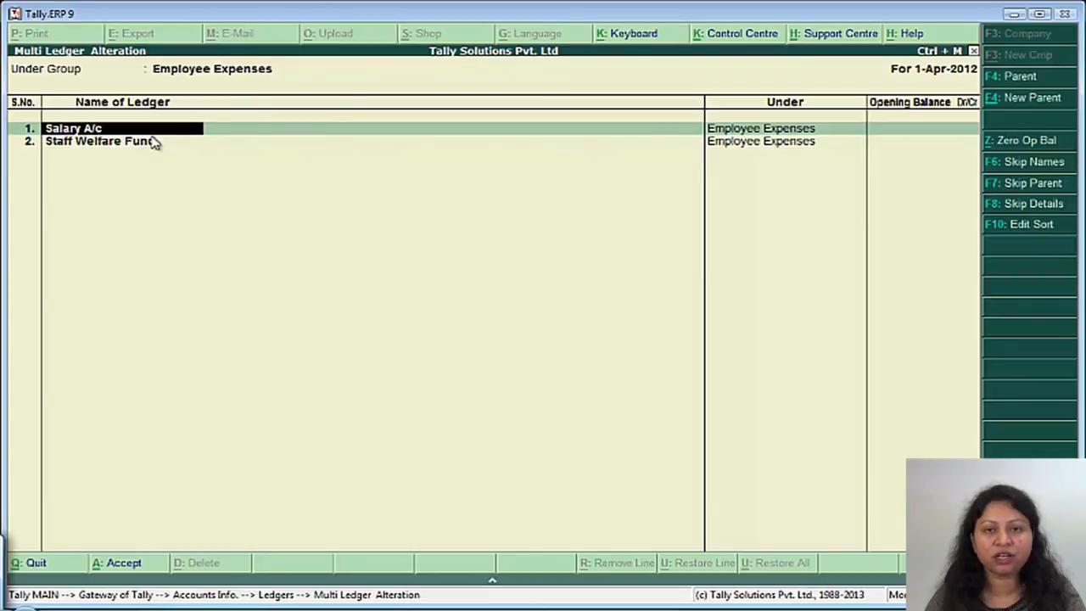
mouse_move(187, 173)
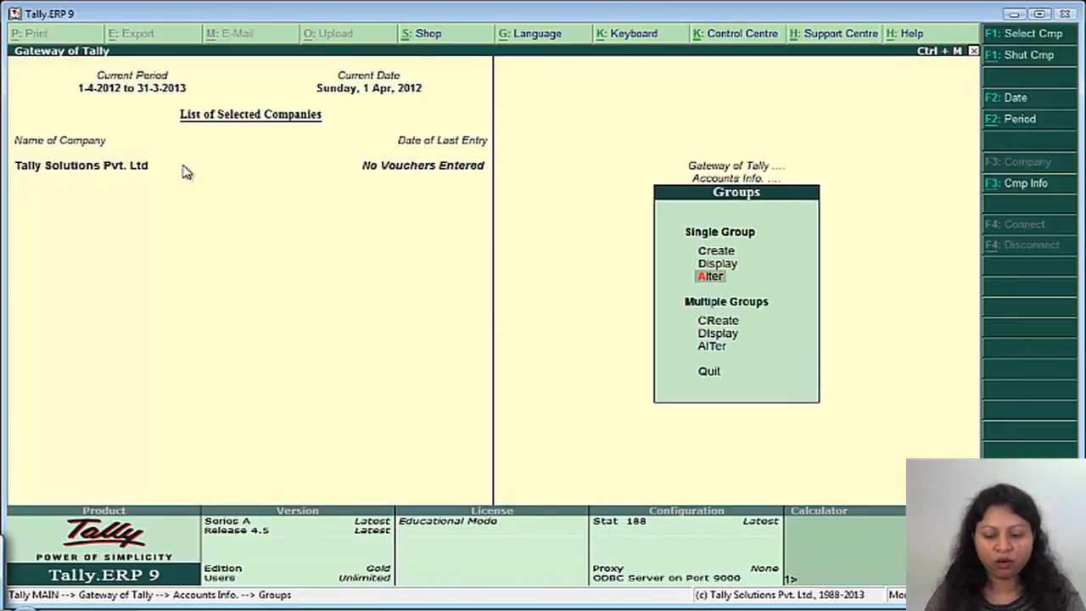
Step: List all 29 groups showing Employee Expenses under Indirect Expenses, then move to the Recap slide
left_click(711, 347)
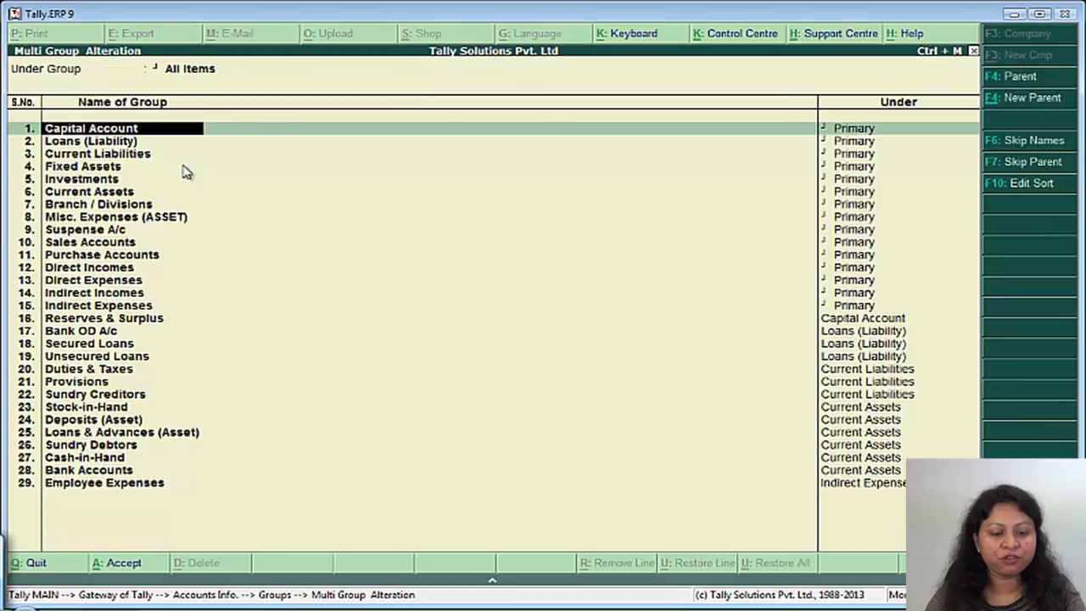
mouse_move(109, 486)
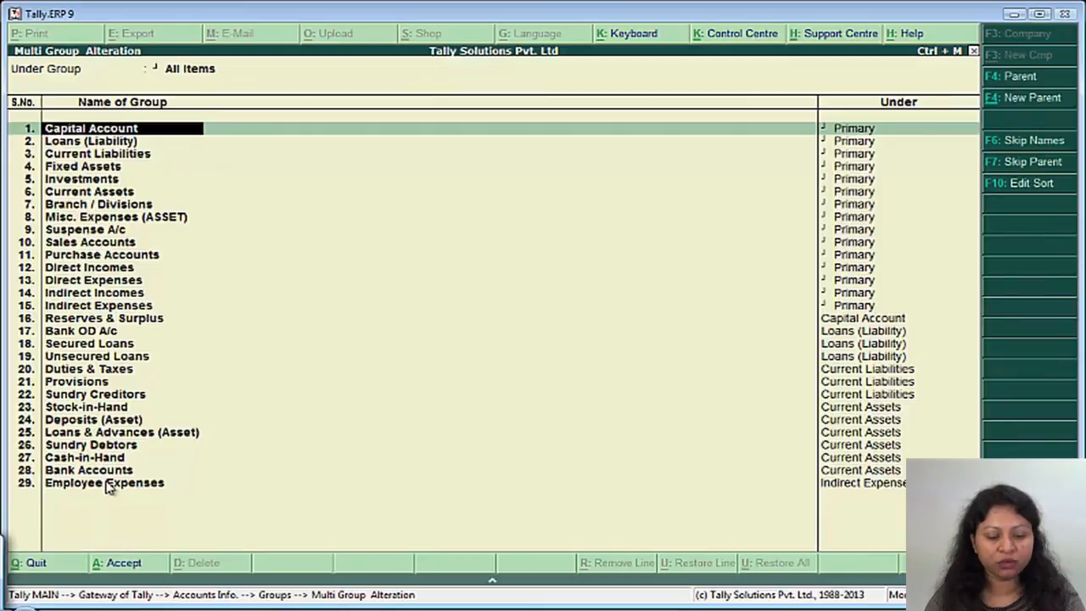
left_click(105, 482)
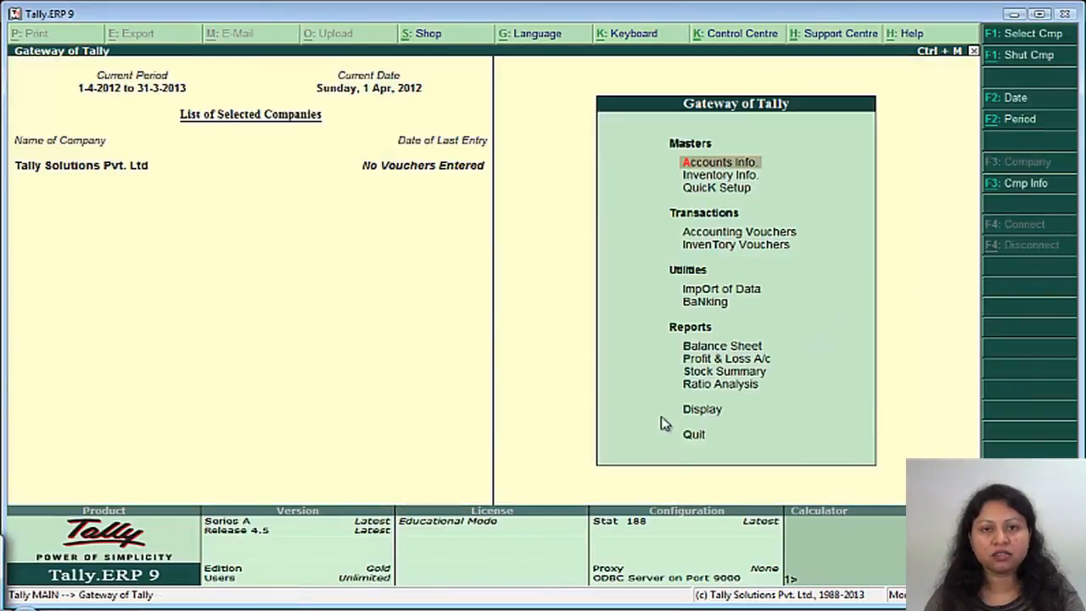
mouse_move(655, 387)
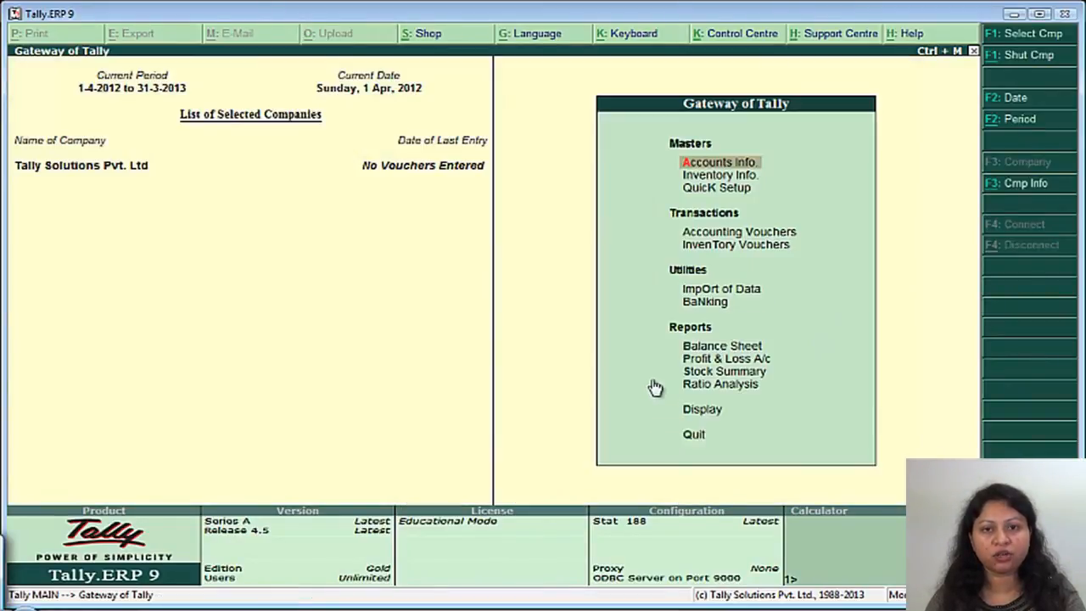
mouse_move(506, 519)
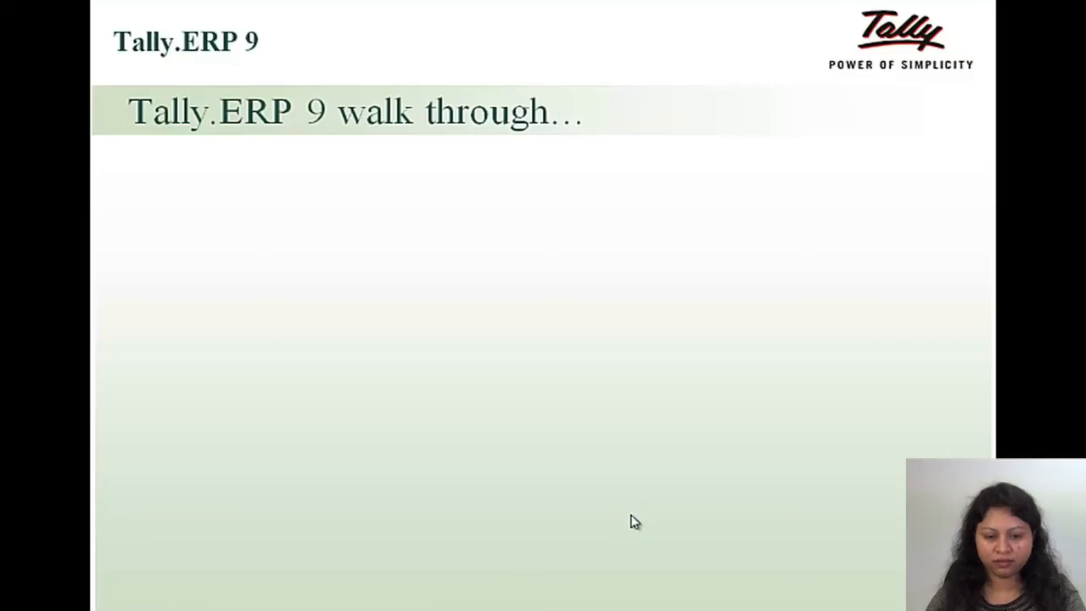
key("Right")
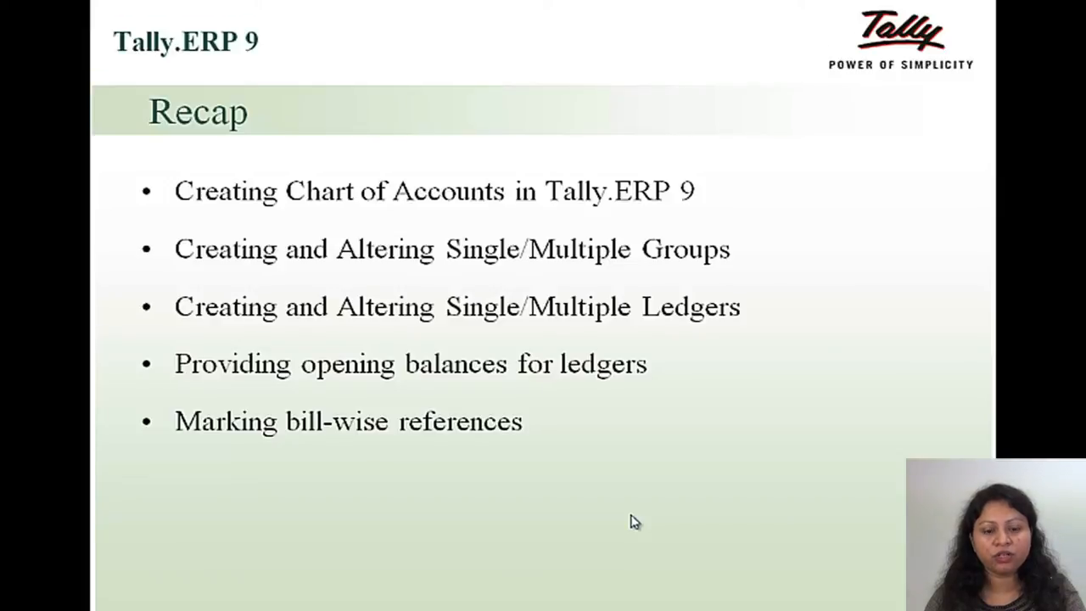